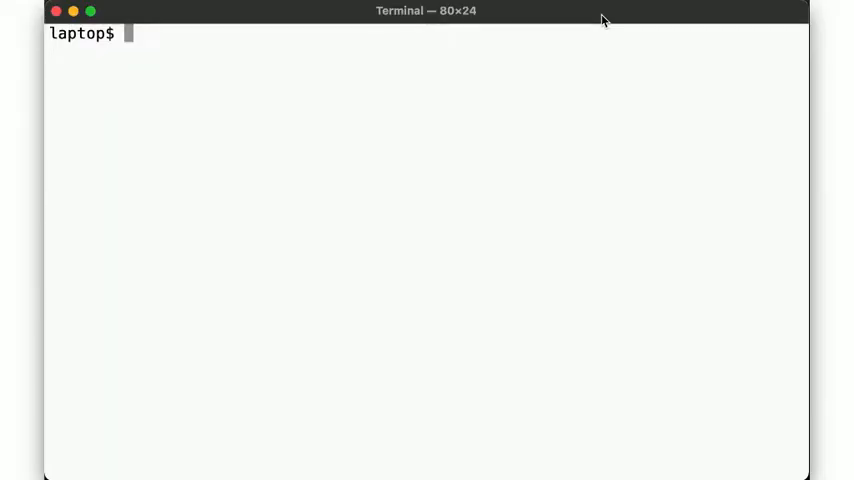
Launch a NetBSD instance with start-netbsd and create a new volume with new-volume
text(start-netbsd)
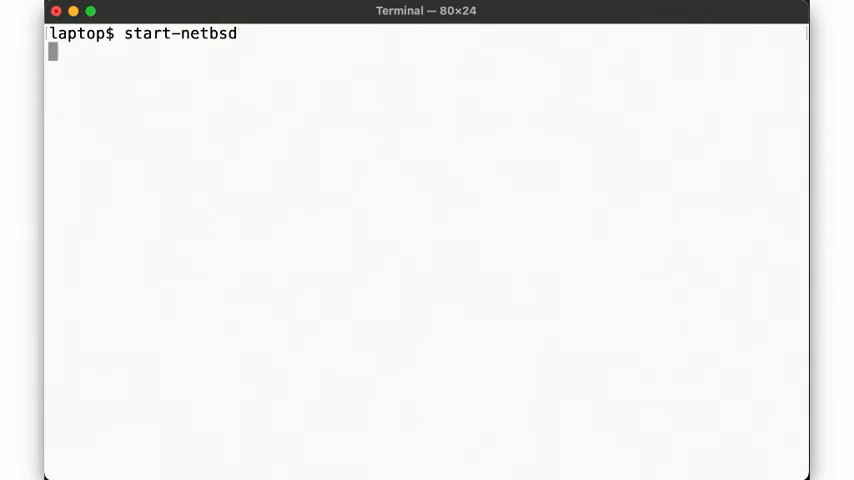
key(Return)
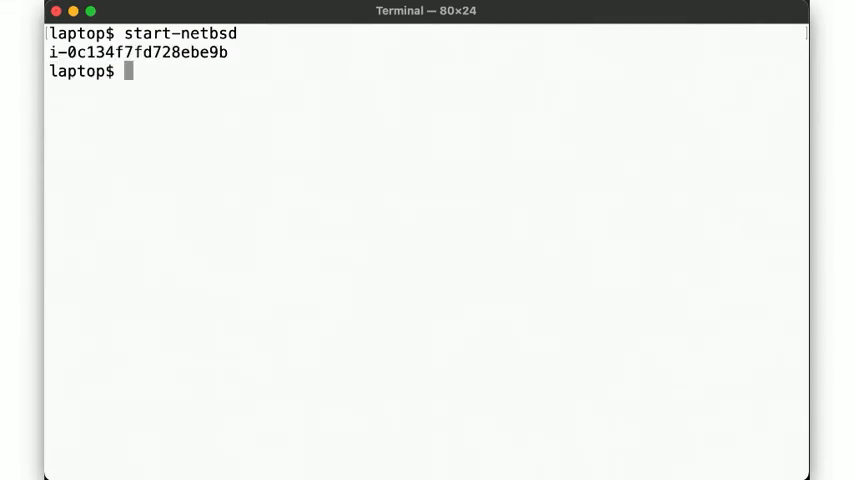
text(new-volu)
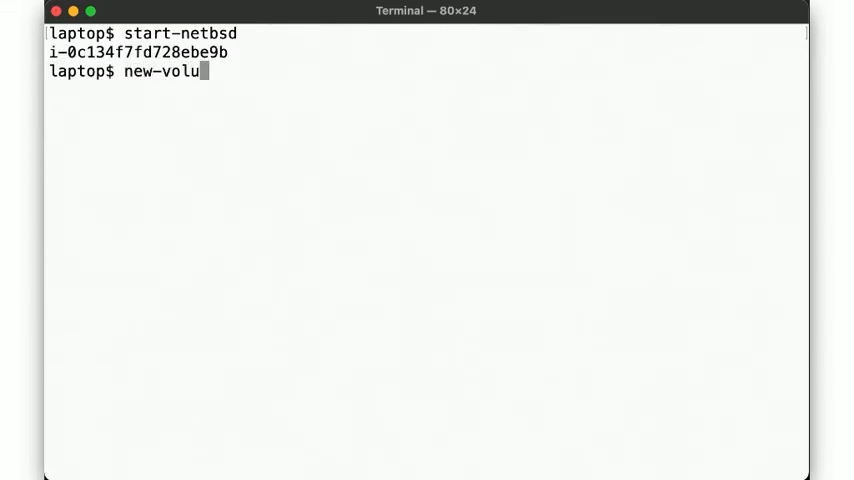
key(Return)
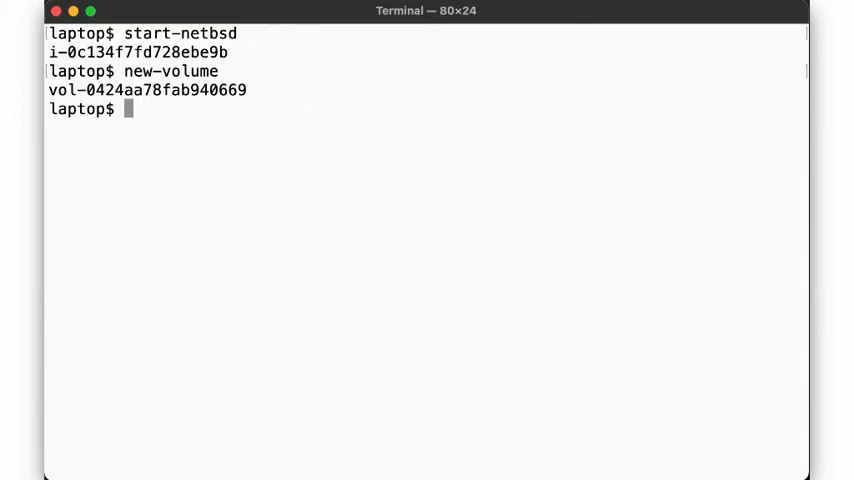
Attach volume vol-0424aa78fab940669 to instance i-0c134f7fd728ebe9b as device /dev/sdf
text(aws ec)
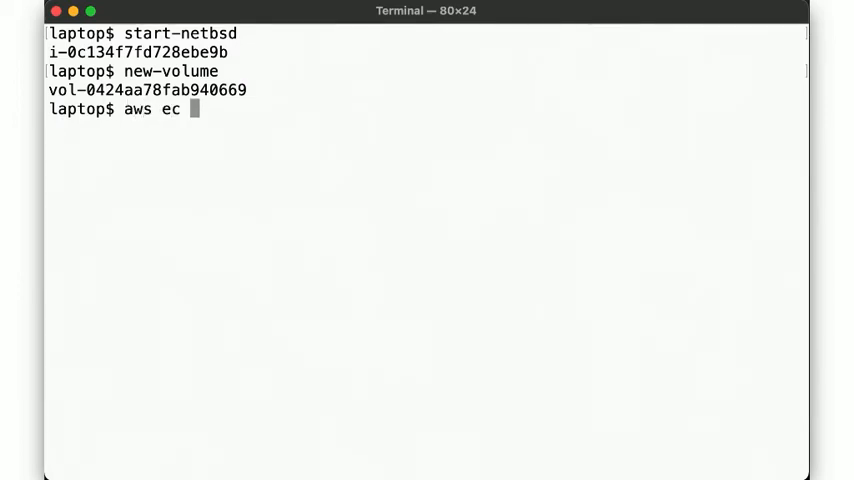
text(2 start)
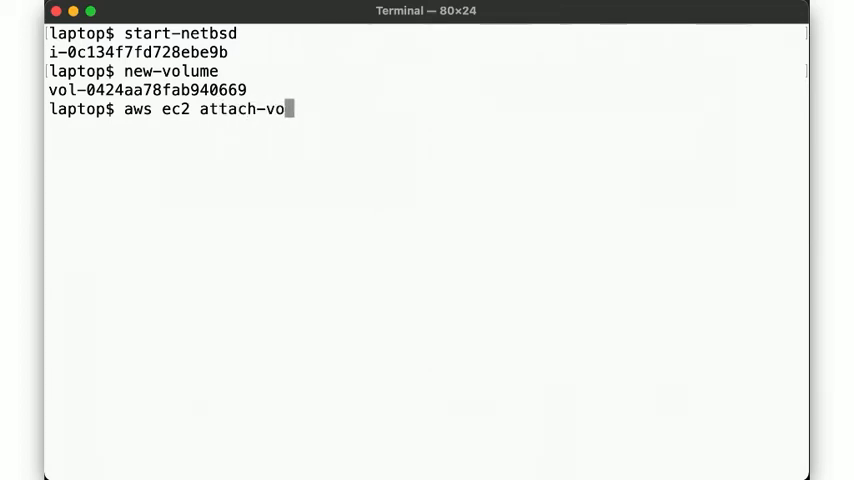
text(lume --volume-id)
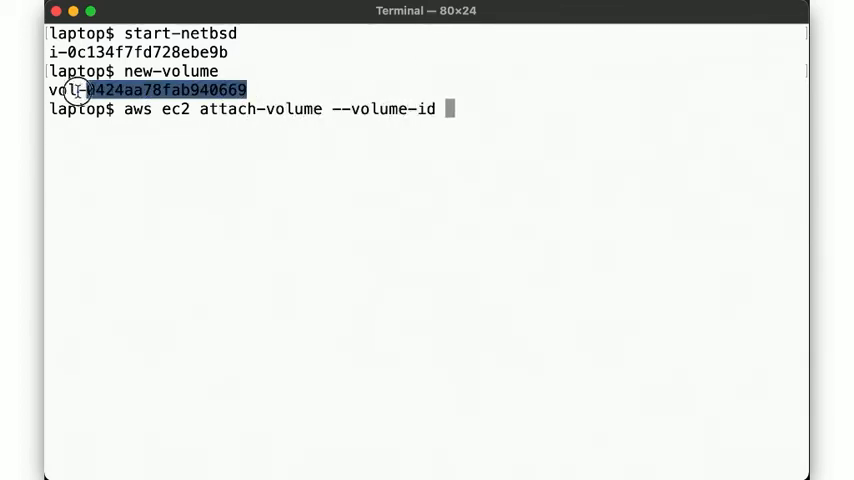
text(vol-0424aa78fab940669 --inst)
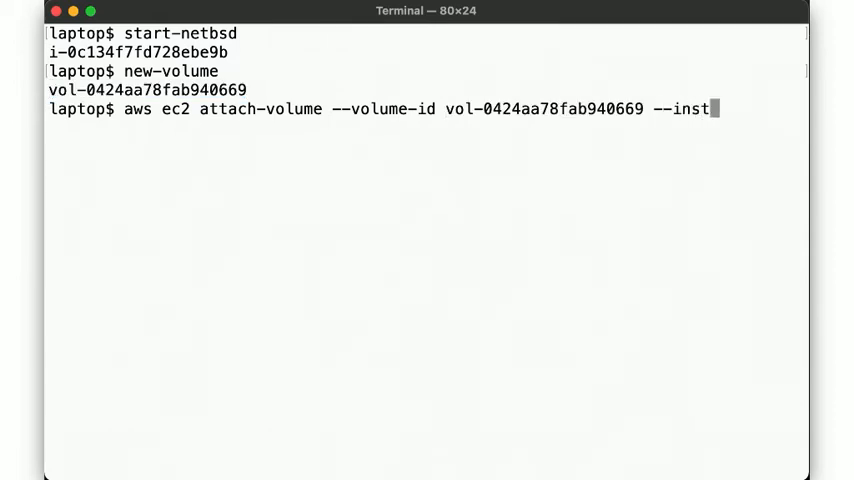
text(ance-id)
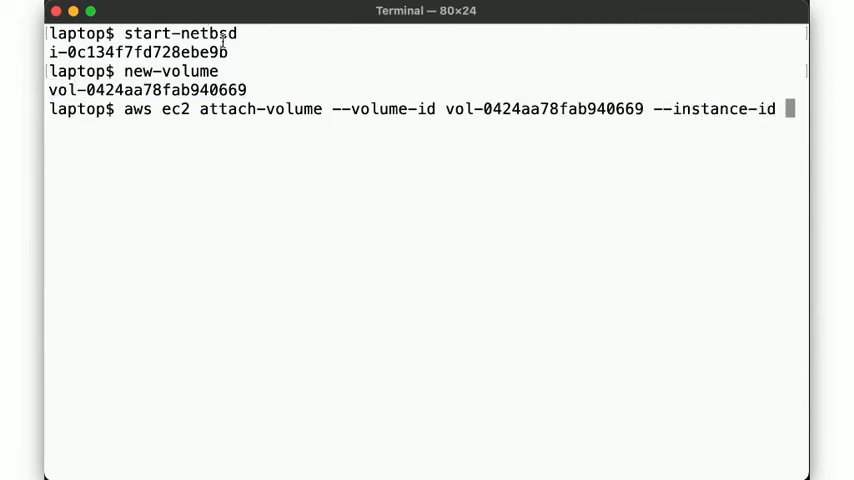
double_click(136, 52)
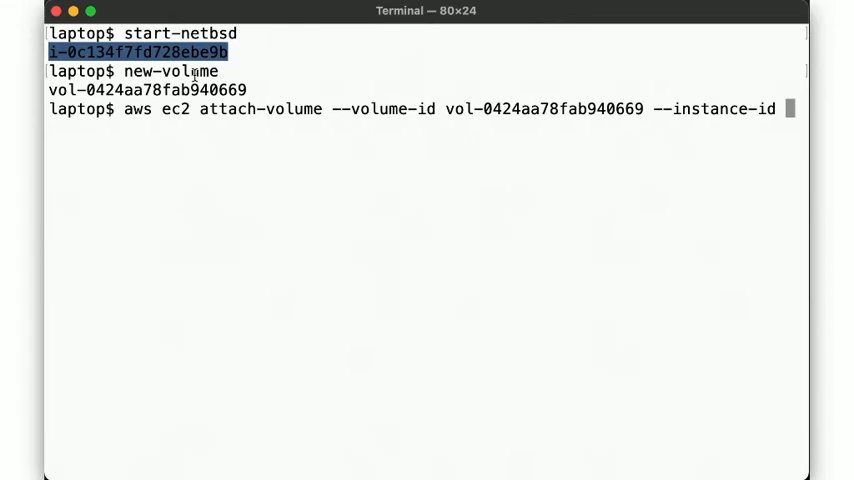
text(i-0c134f7fd728ebe9b --device)
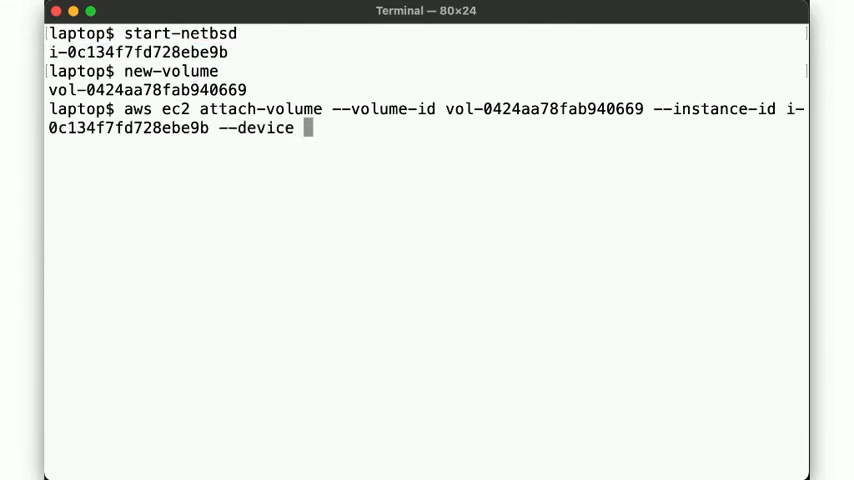
text(/dev/sdf)
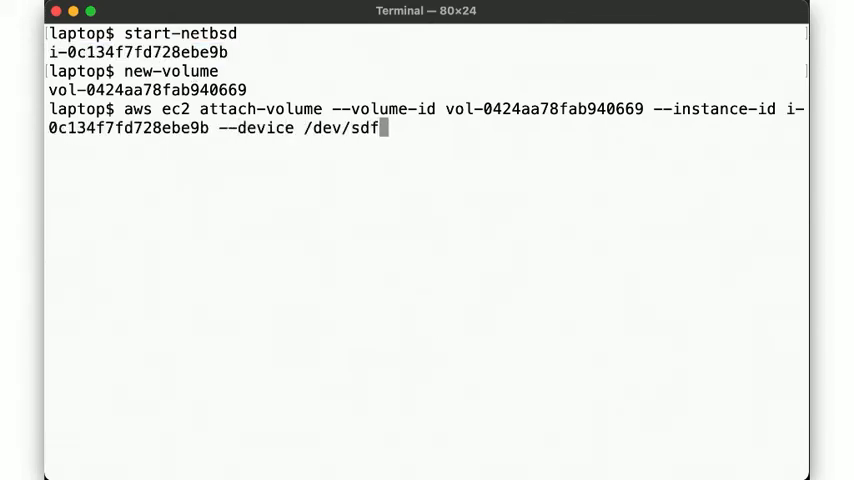
key(Return)
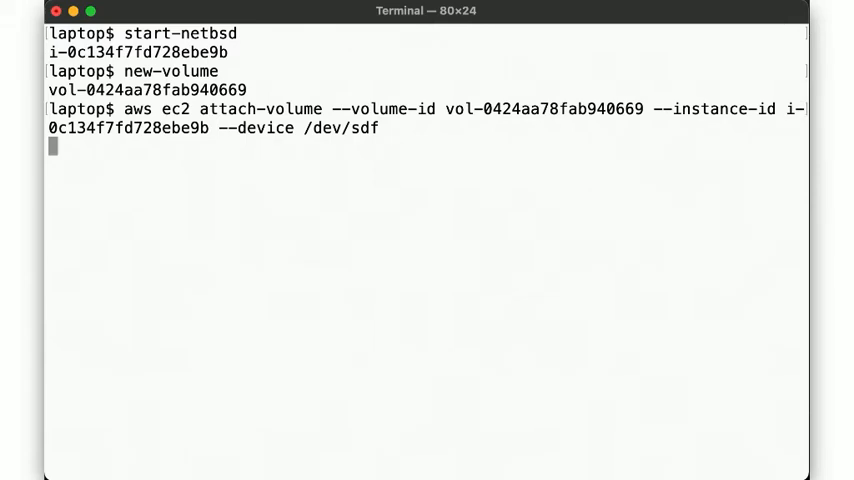
Wait with ec2wait until the NetBSD instance i-0c134f7fd728ebe9b is running
key(Return)
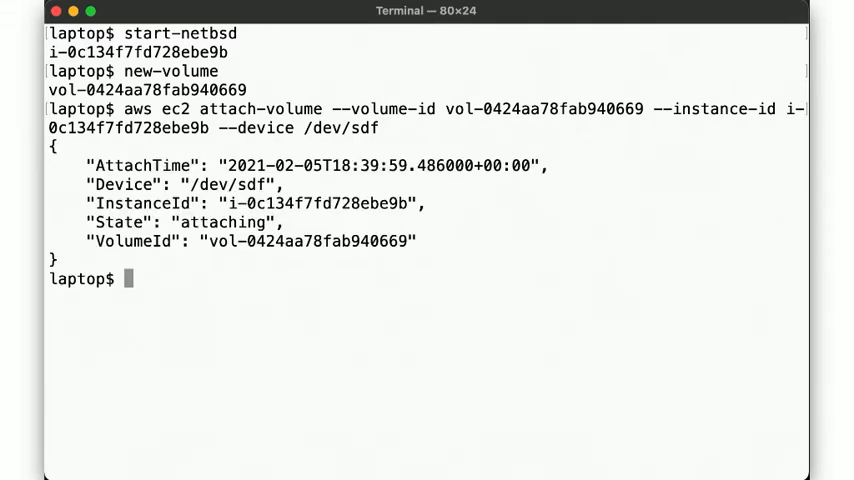
text(ec)
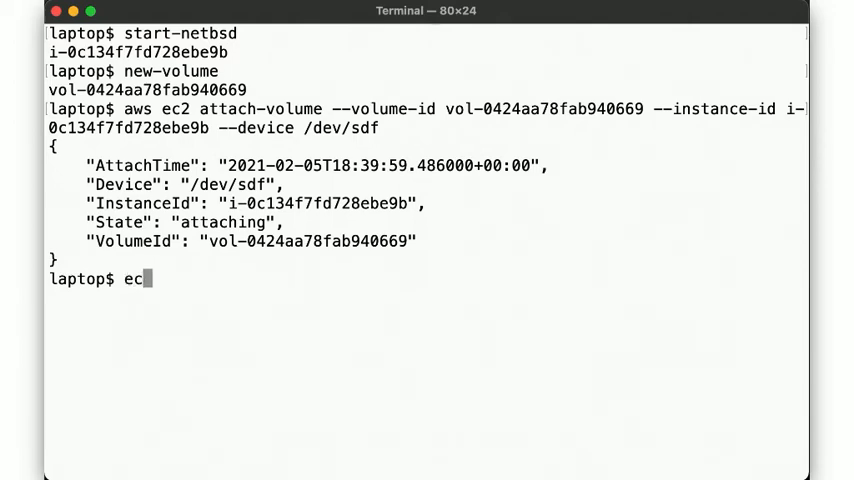
text(2wait)
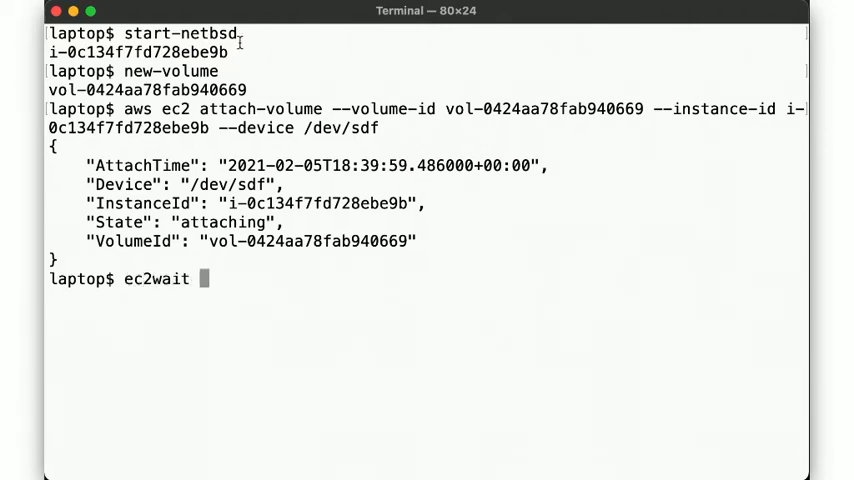
double_click(136, 52)
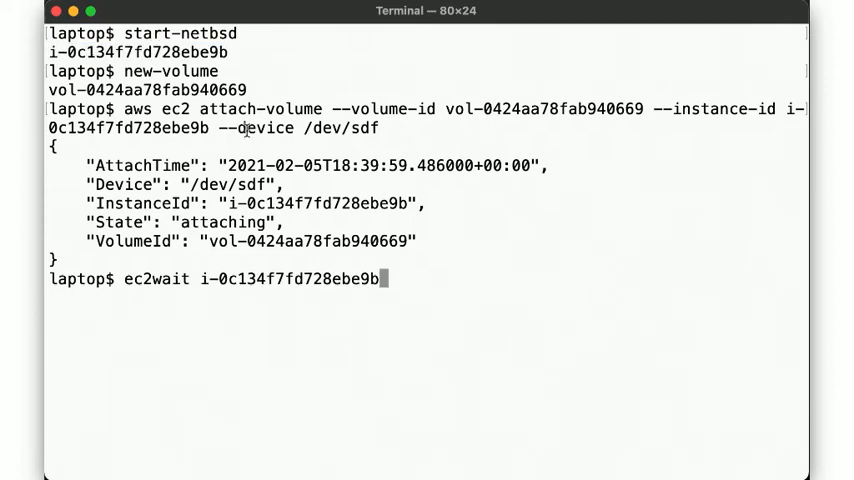
key(Return)
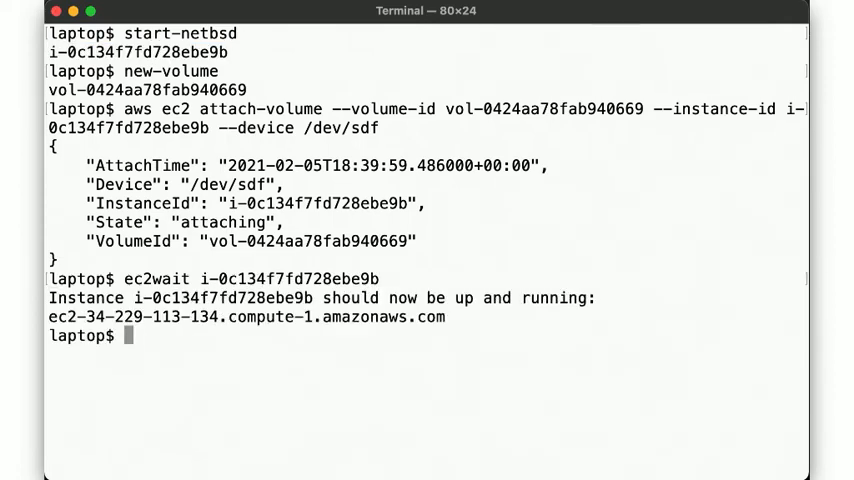
text(ssh)
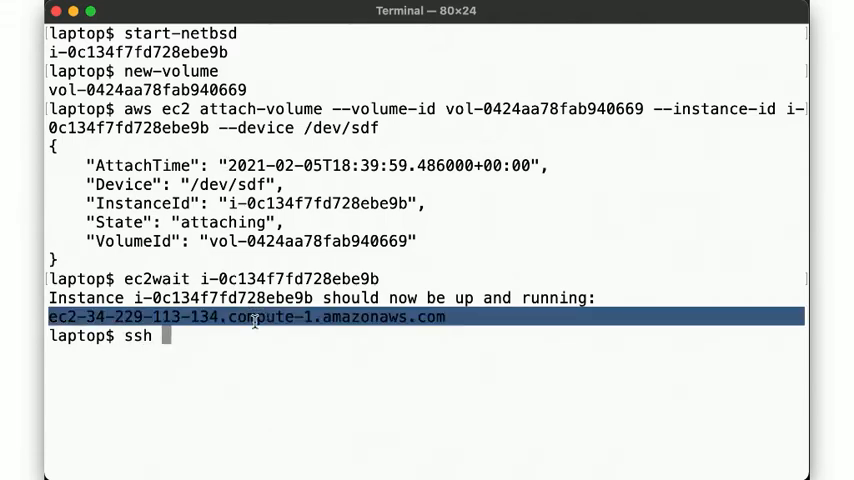
key(Return)
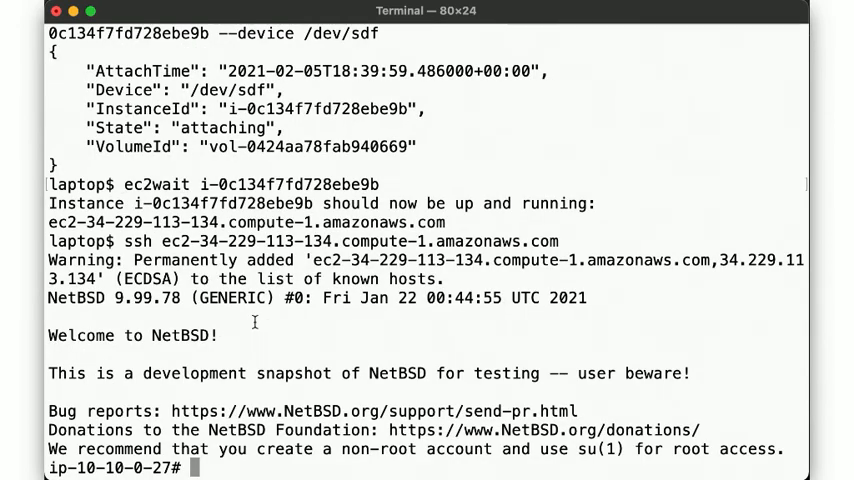
Display the current disk label of the attached xbd1 disk with disklabel
text(disklabel)
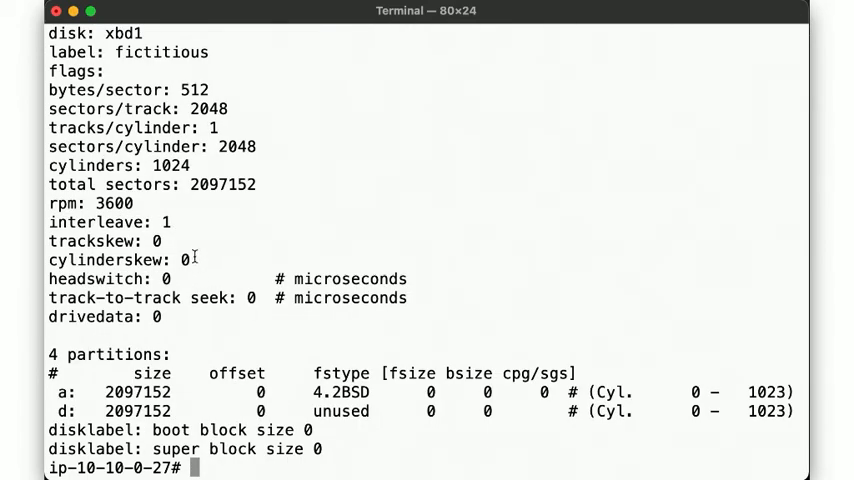
mouse_move(156, 98)
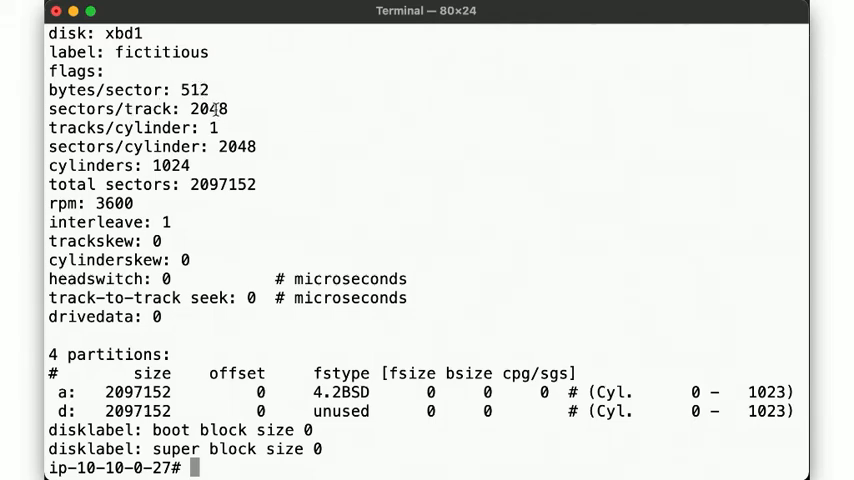
mouse_move(212, 128)
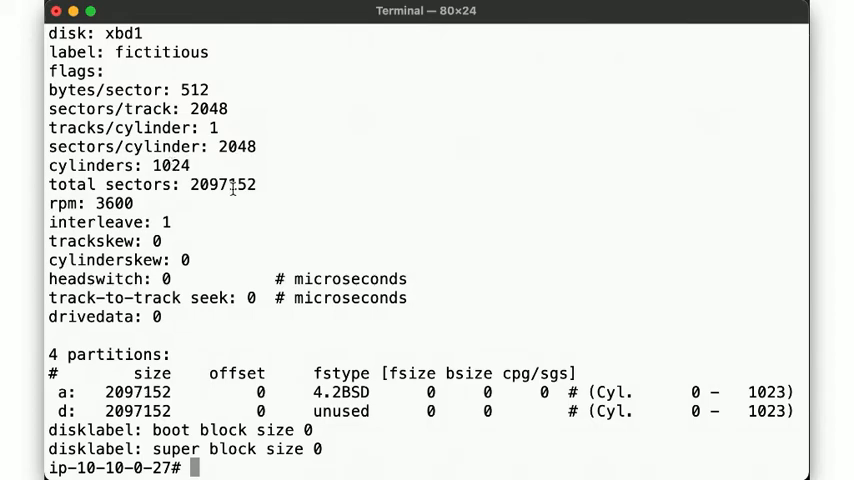
mouse_move(242, 164)
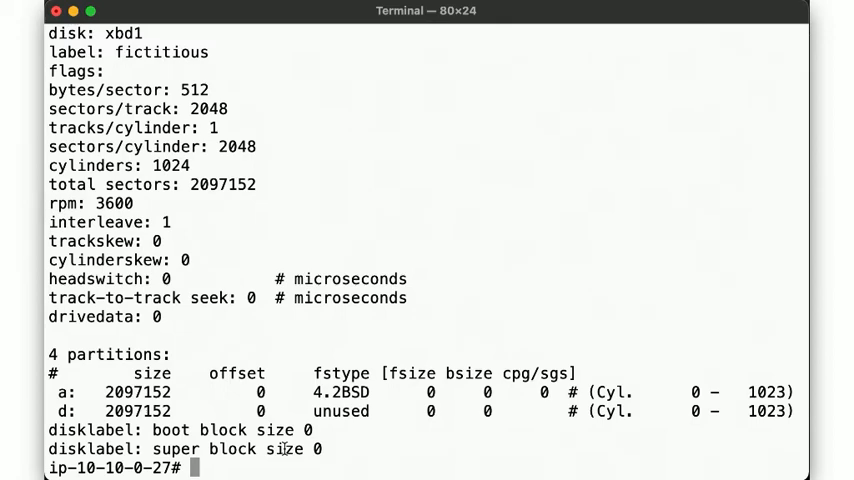
In disklabel -i xbd1, define partition a as 4.2BSD at offset 63s with size 100M
text(disklabel -i x)
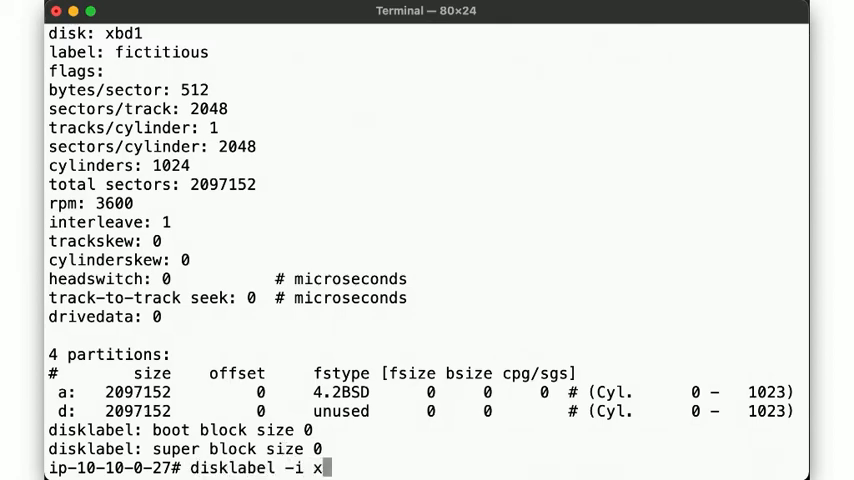
text(bd1)
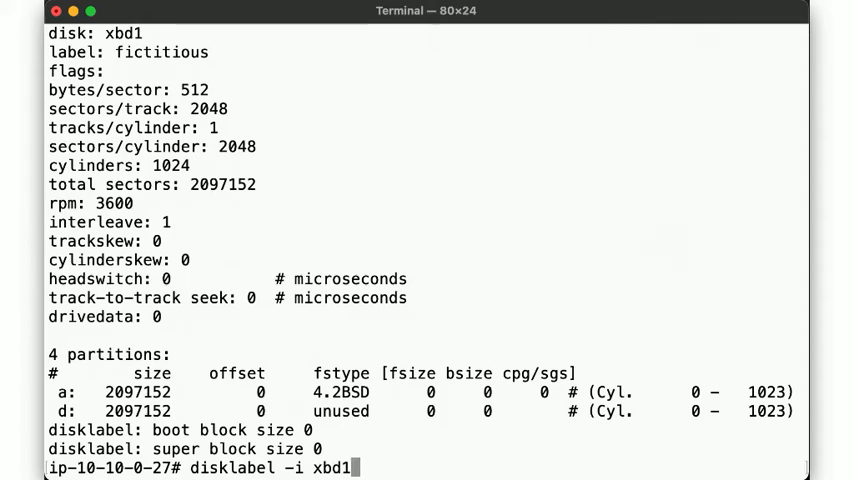
key(Return)
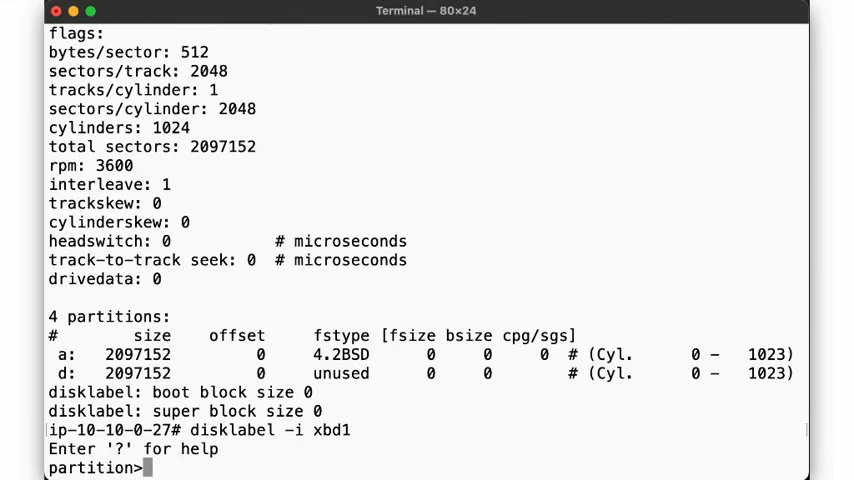
text(a)
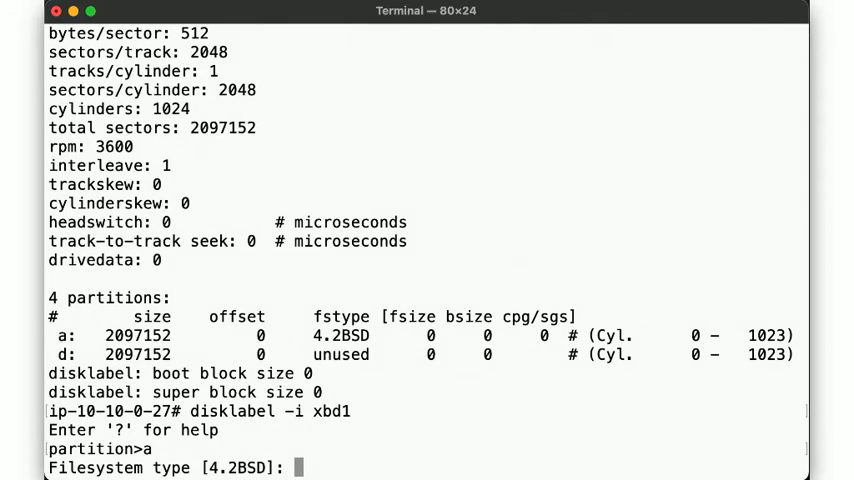
key(Return)
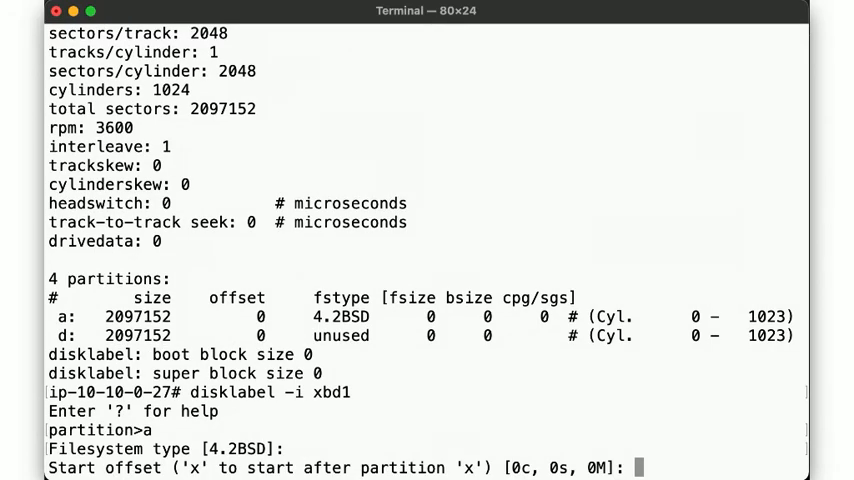
text(63s)
text(1)
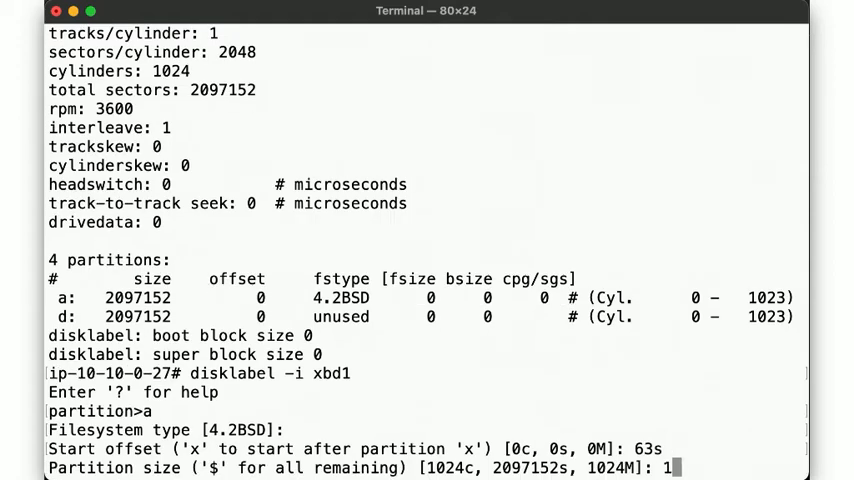
text(00M)
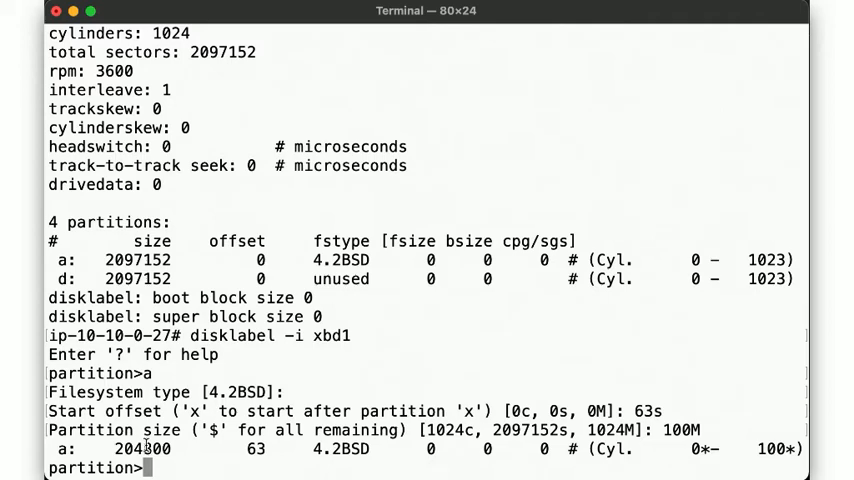
Suspend the editor, confirm 204800 sectors × 512 bytes equals 100 MiB, then resume with fg
double_click(140, 448)
text(echo $(()
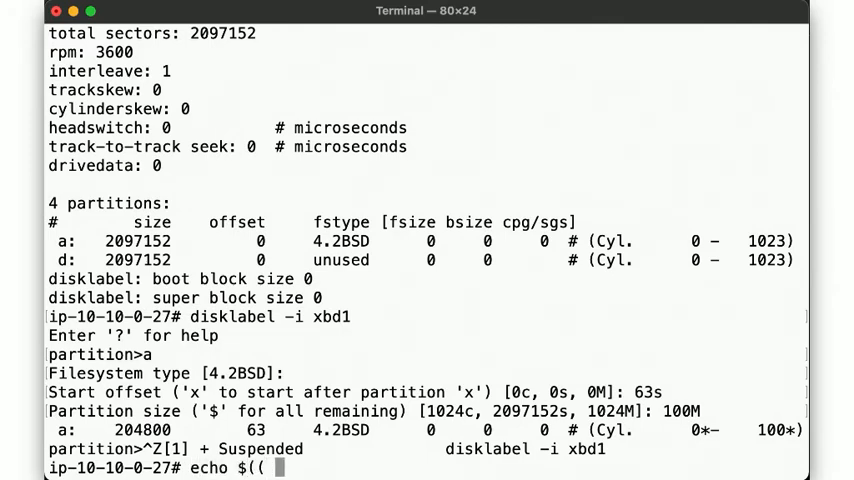
text(204800 * 512 / 1024 / 1024)
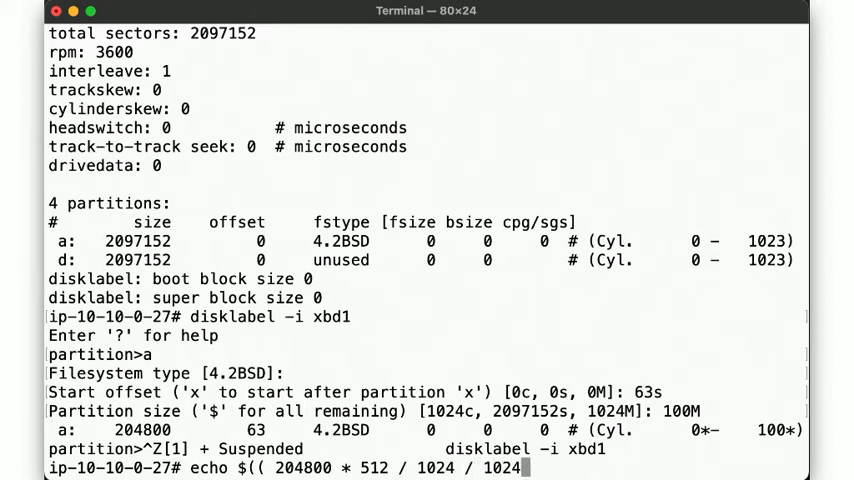
key(Return)
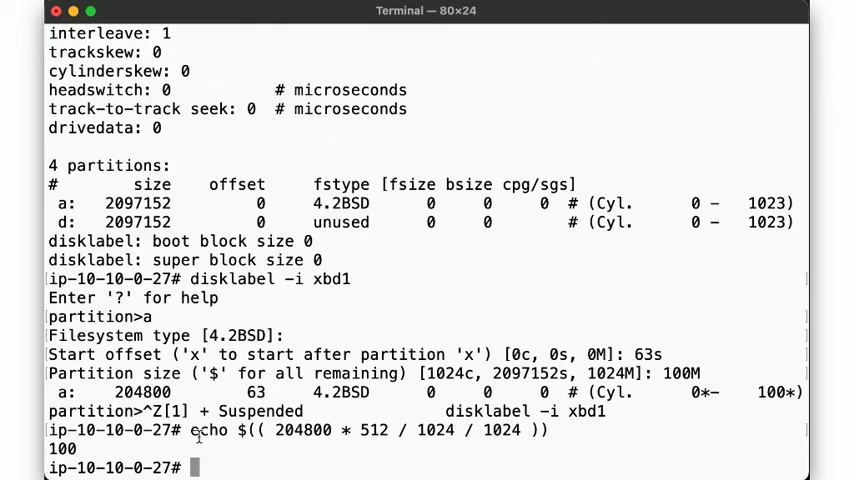
text(fg)
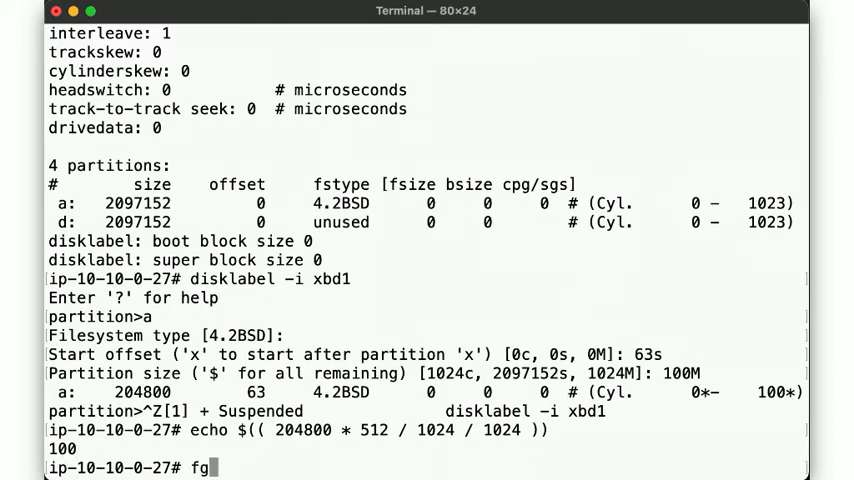
key(Return)
text(b)
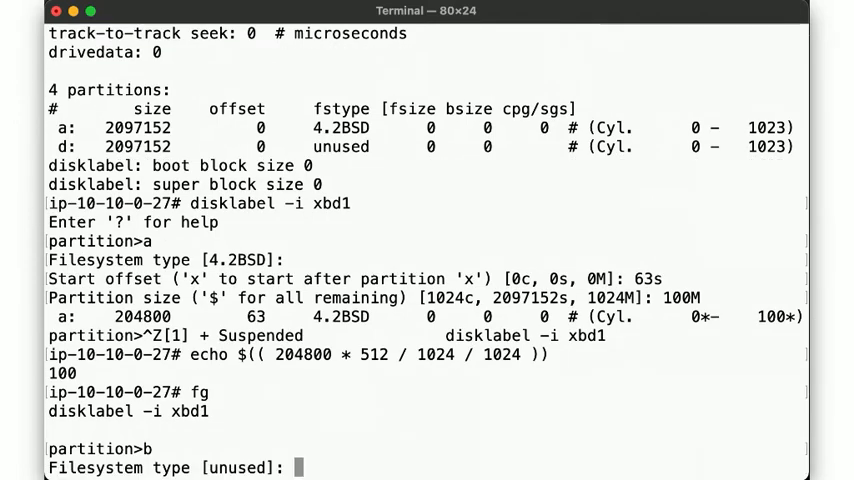
Define partition b as 128M swap placed right after partition a, then begin partition e
text(swap)
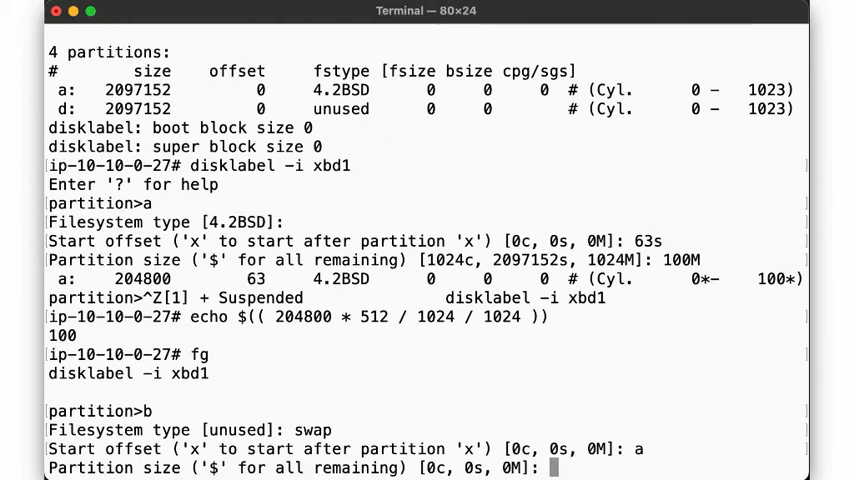
text(12)
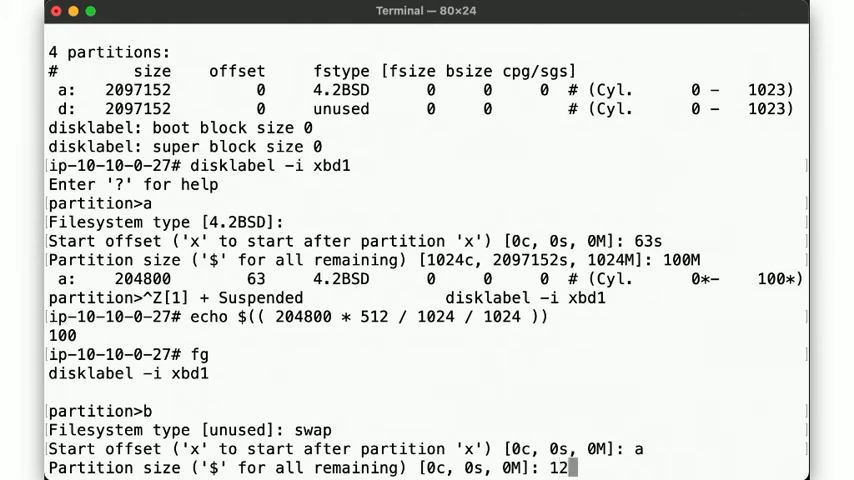
text(8M)
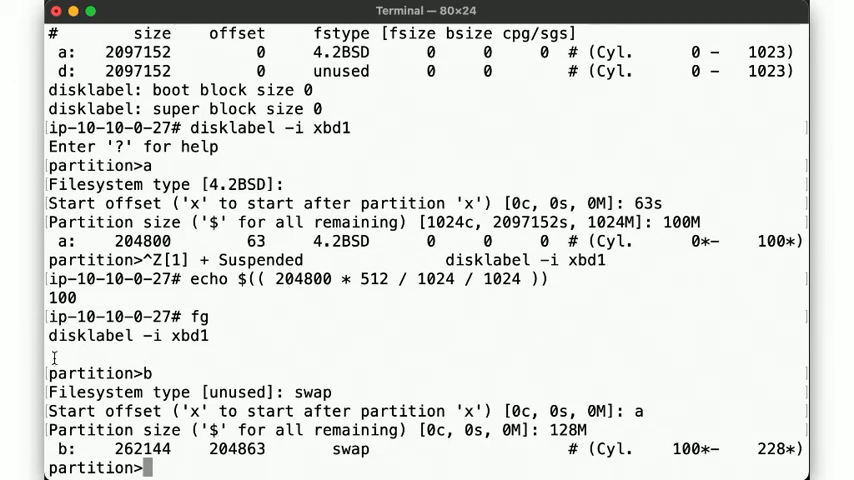
text(e)
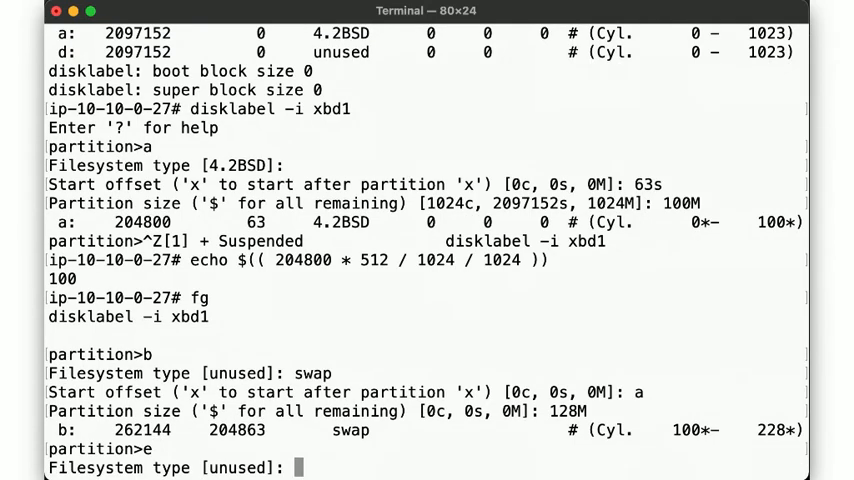
Define e as 256M 4.2BSD after b and f as 4.2BSD after e with remaining space, then write the label
text(4.2BSD)
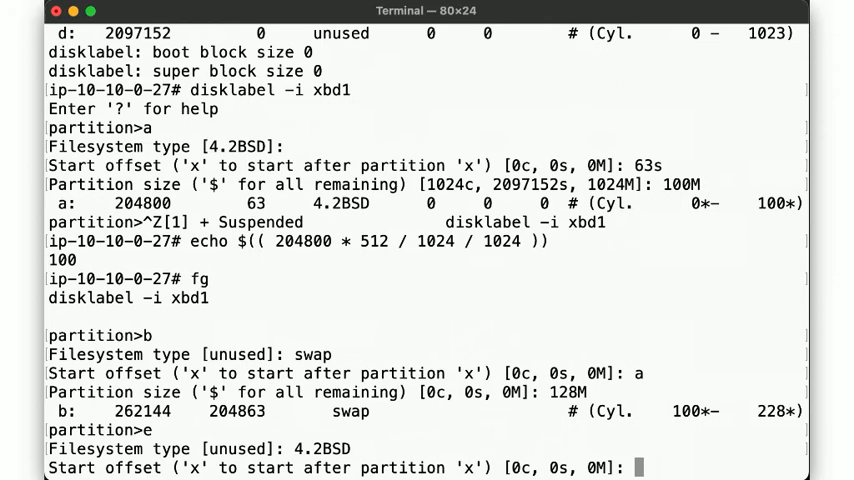
text(b)
text(256M)
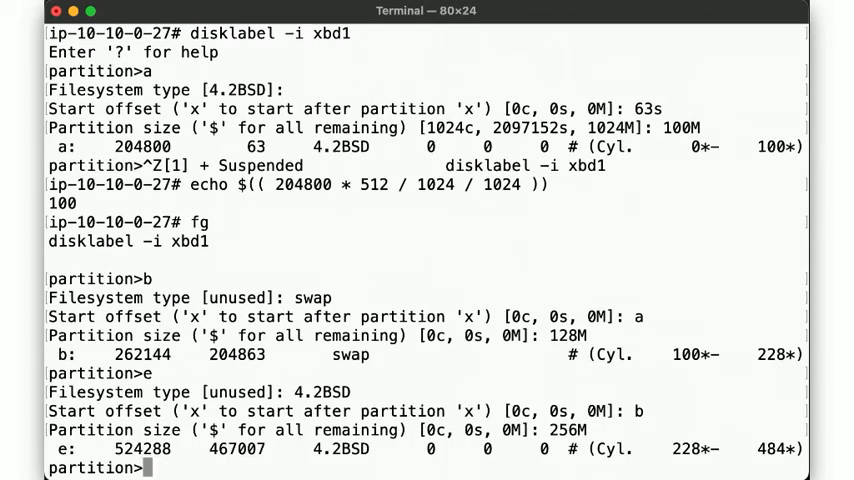
text(f)
text(4.2BSD)
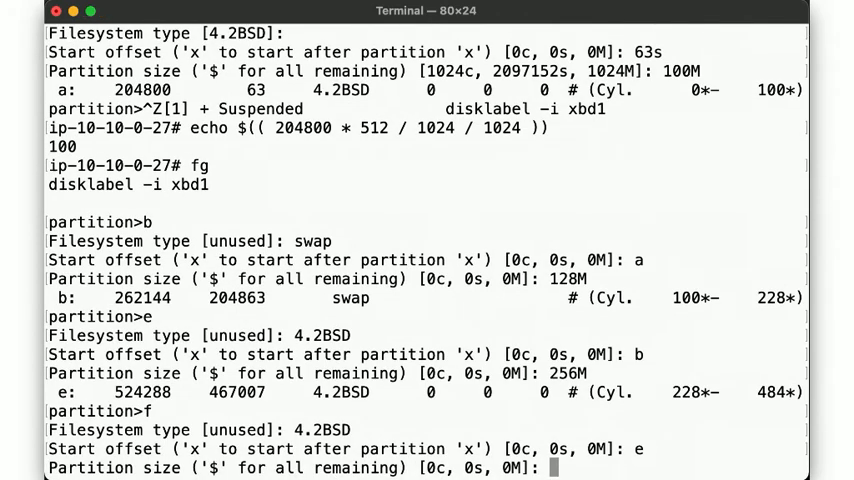
text($)
text(p)
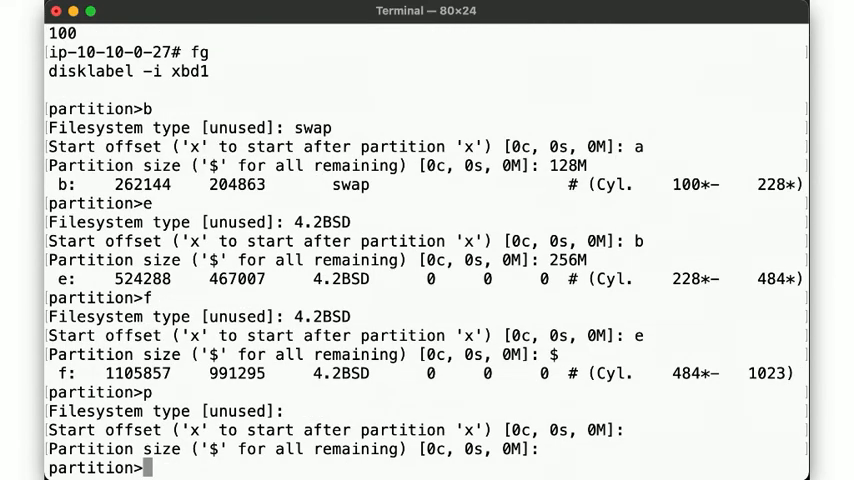
text(W)
text(Q)
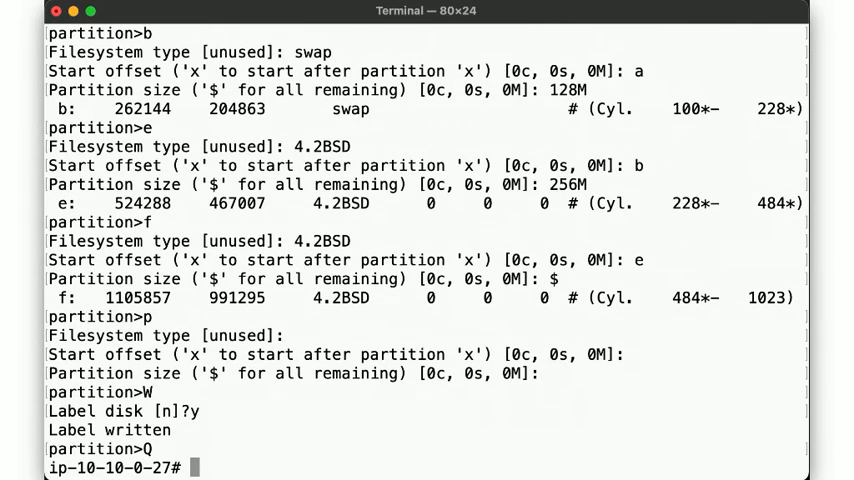
Print xbd1's new partition table in cylinder format with disklabel -C
text(diskl)
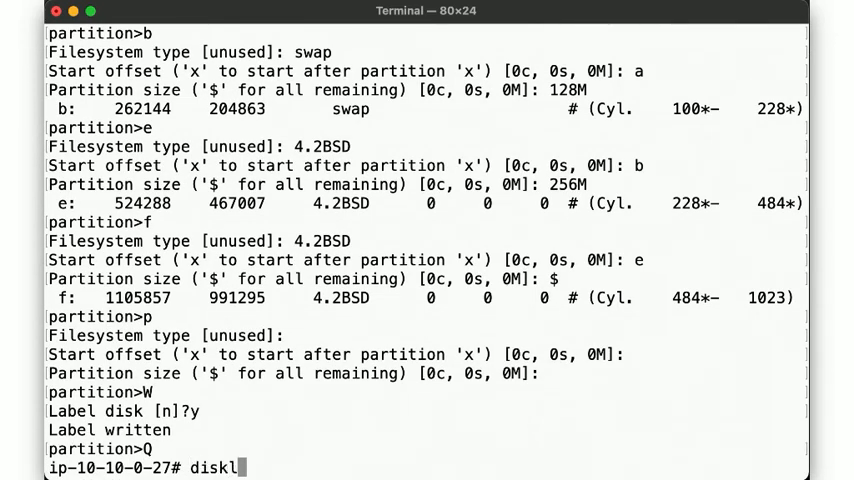
text(abel -C)
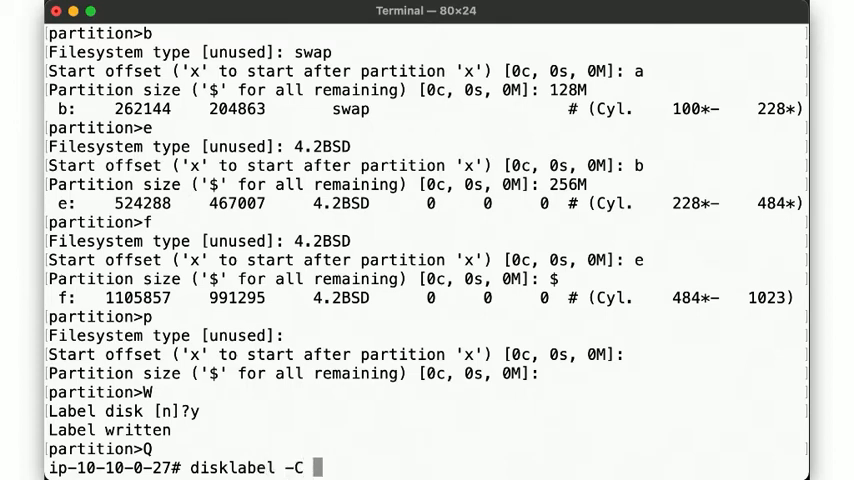
key(Return)
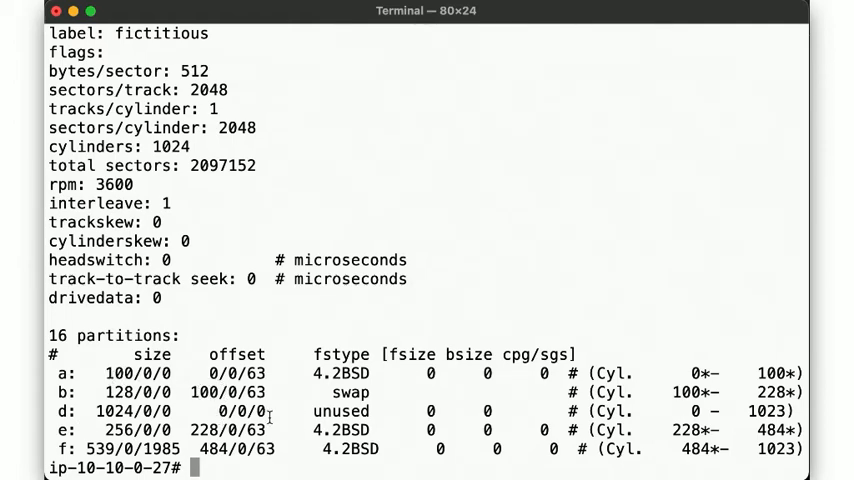
mouse_move(420, 408)
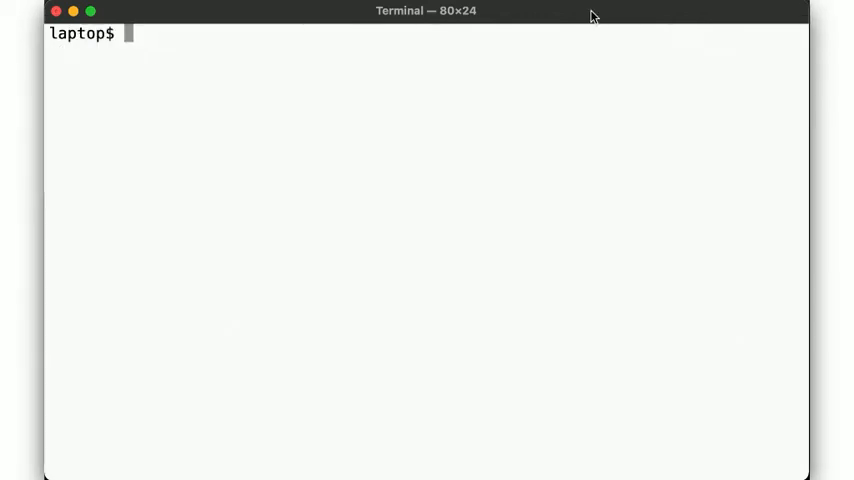
Launch an OmniOS instance, create a new volume, and wait until instance i-0d152d3c17a3717ed is running
text(start-)
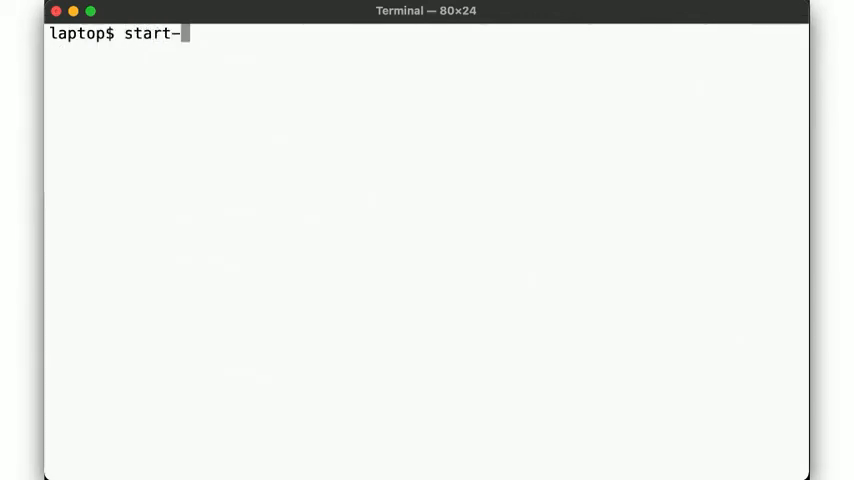
text(omnios)
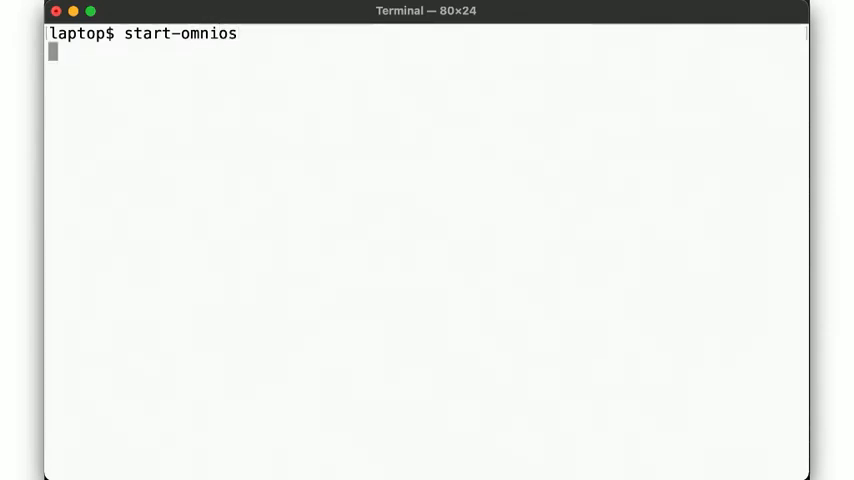
key(Return)
text(new-volume)
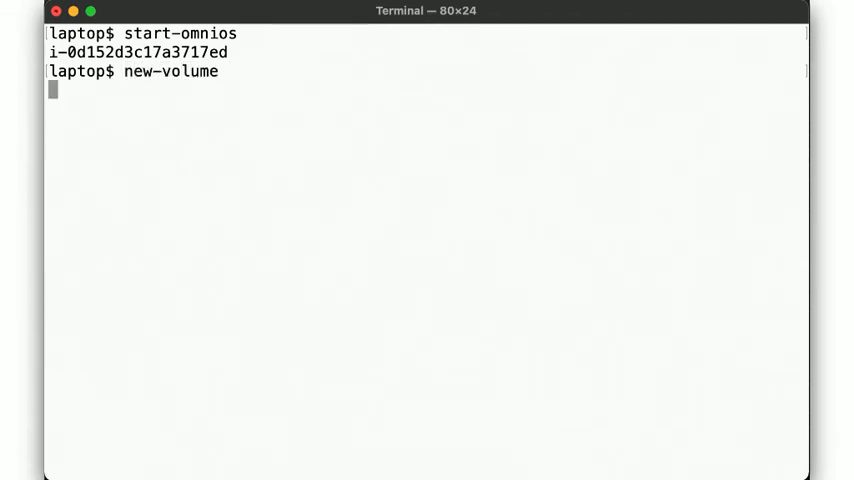
key(Return)
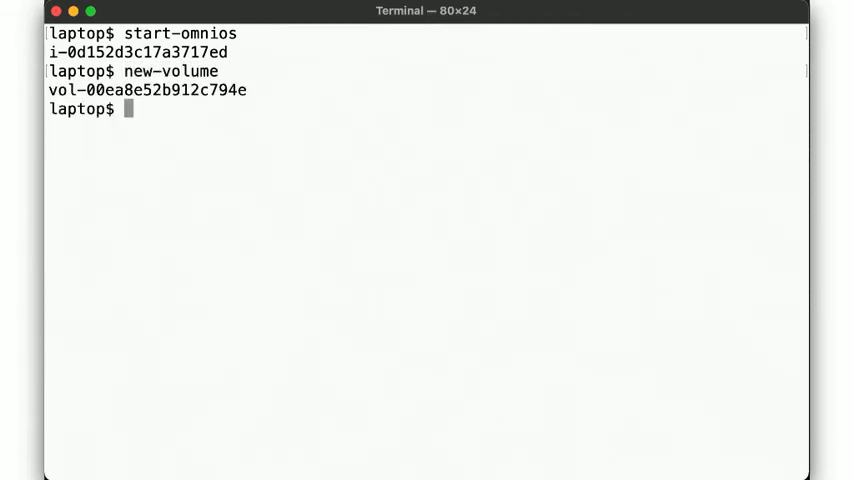
text(ec2wait)
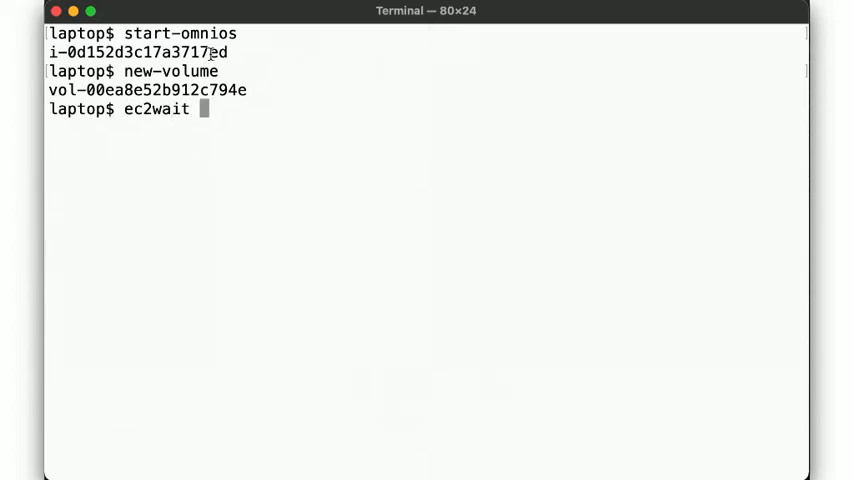
text(i-0d152d3c17a3717ed)
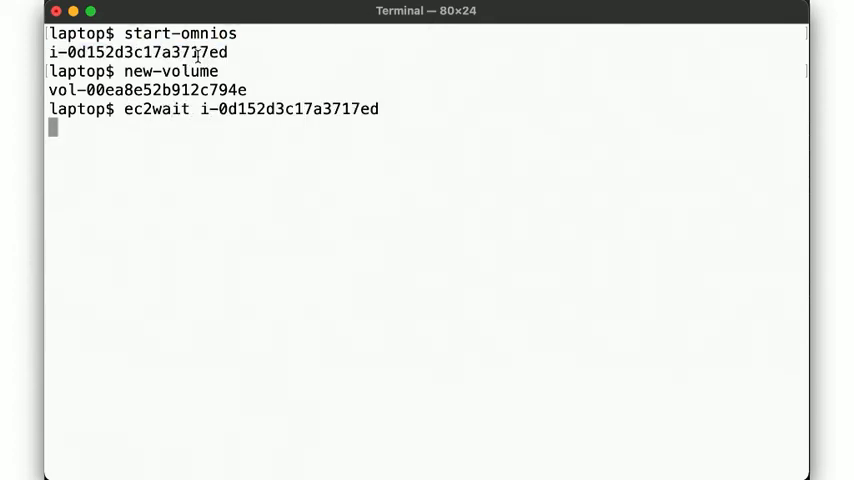
key(Return)
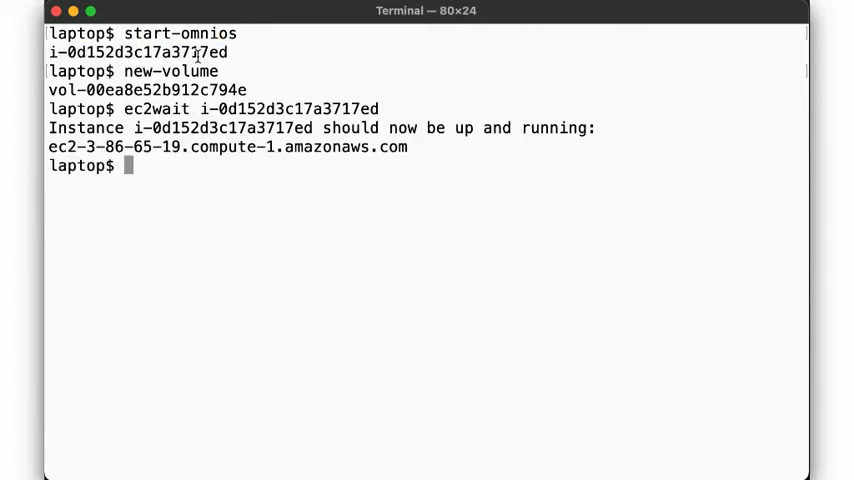
Compose attach-volume for instance i-0d152d3c17a3717ed and volume vol-00ea8e52b912c794e as /dev/sdf
text(aws)
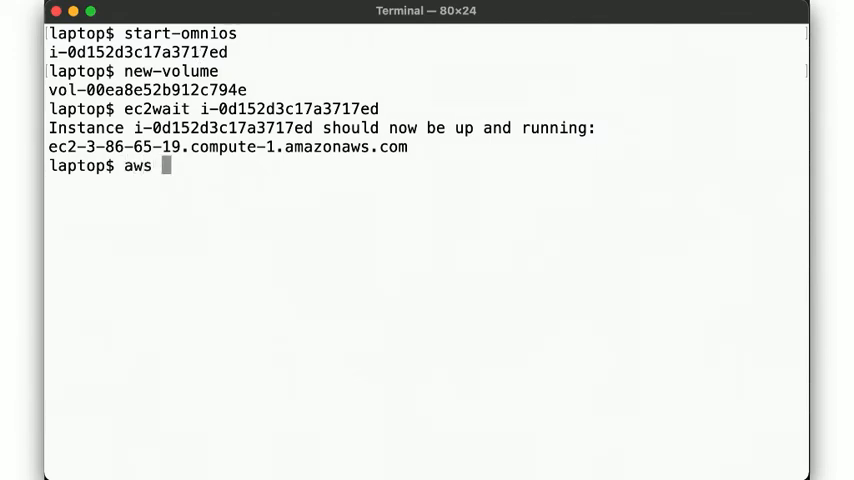
text(ec2 attach-)
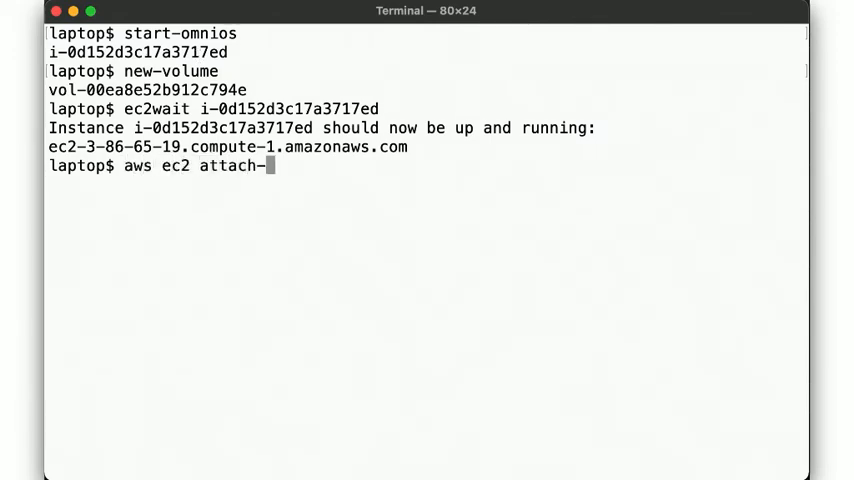
text(volume --i)
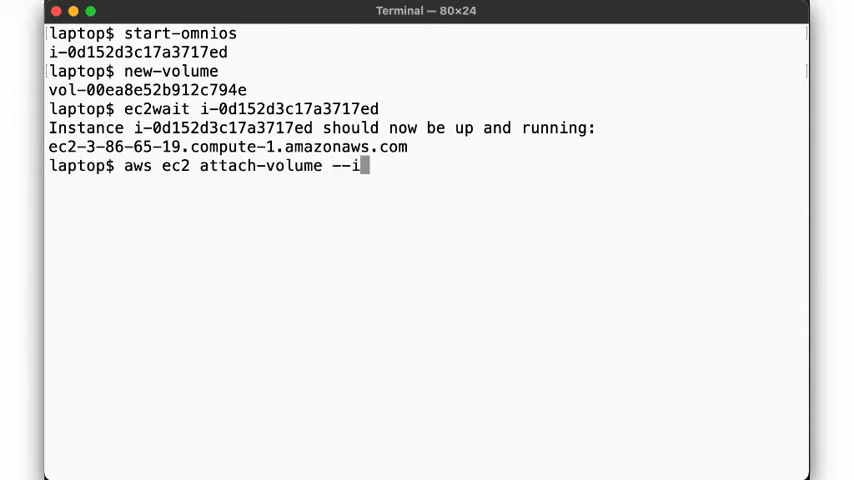
text(nstance-id)
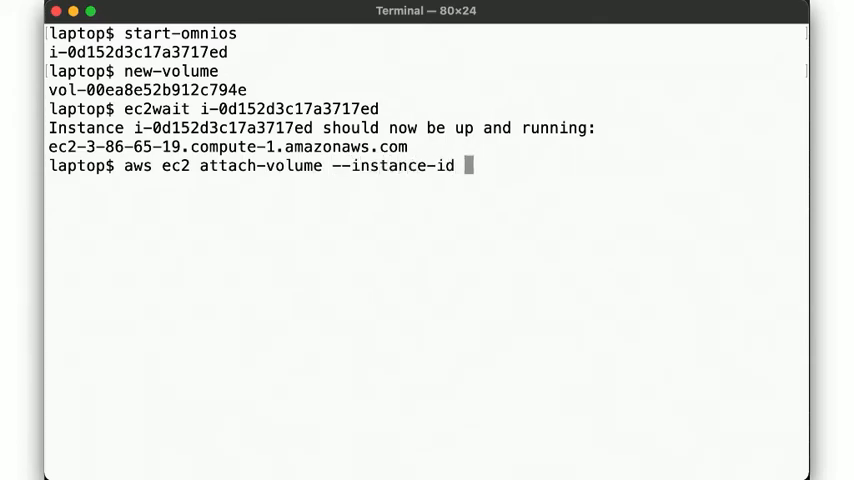
double_click(136, 52)
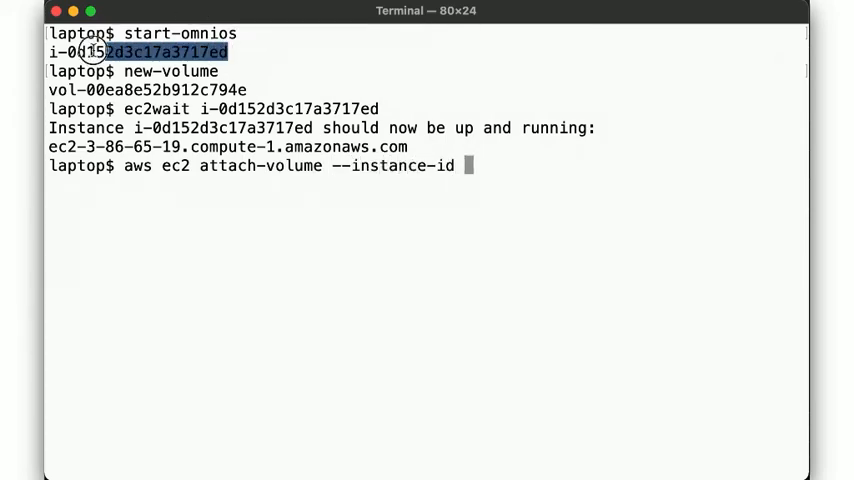
text(i-0d152d3c17a3717ed --vo)
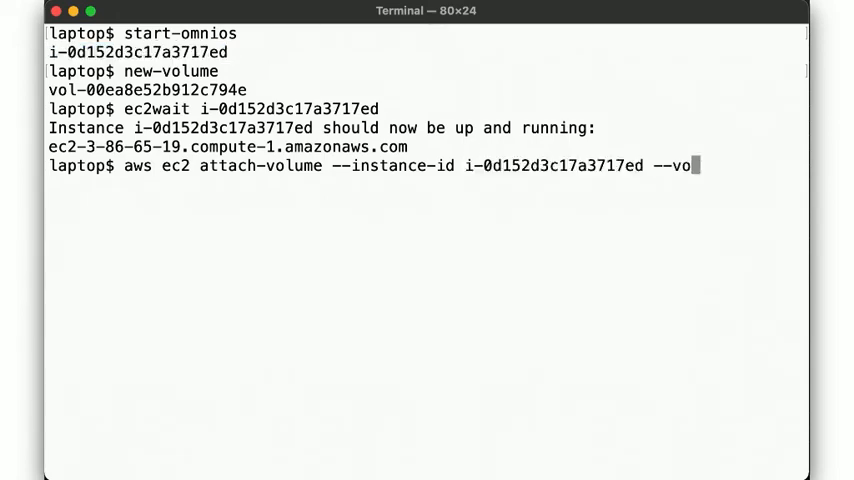
text(lume-id)
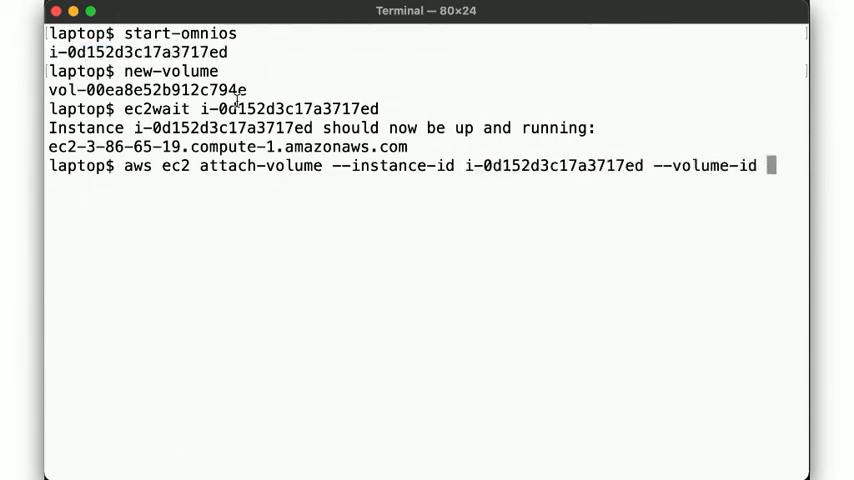
double_click(144, 90)
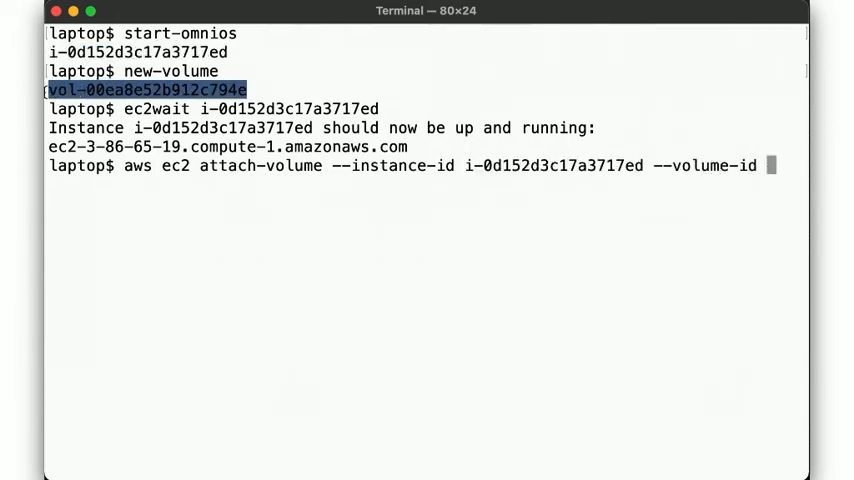
text(vol-00ea8e52b912c794e --device /dev/sdf)
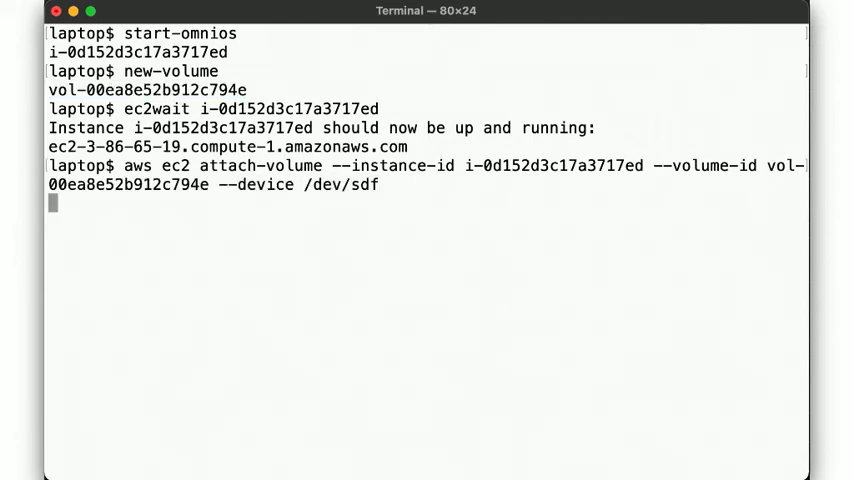
Submit the attach-volume request, SSH into the OmniOS instance, and list available disks with format
key(Return)
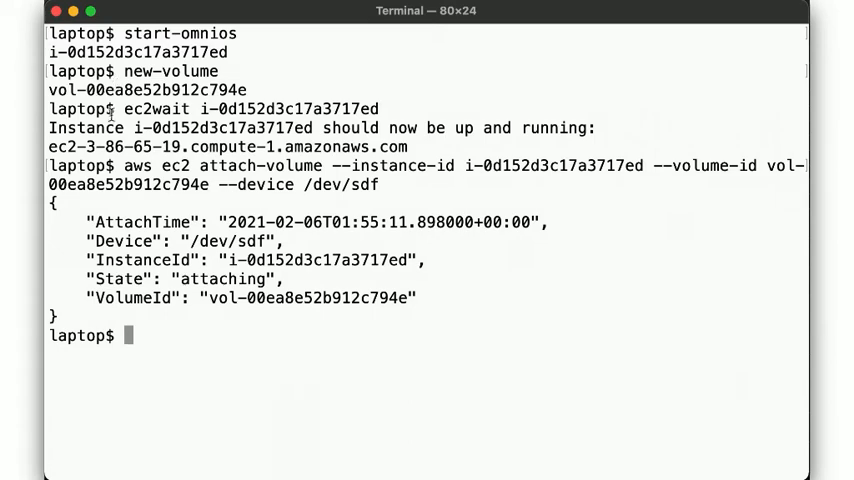
text(s)
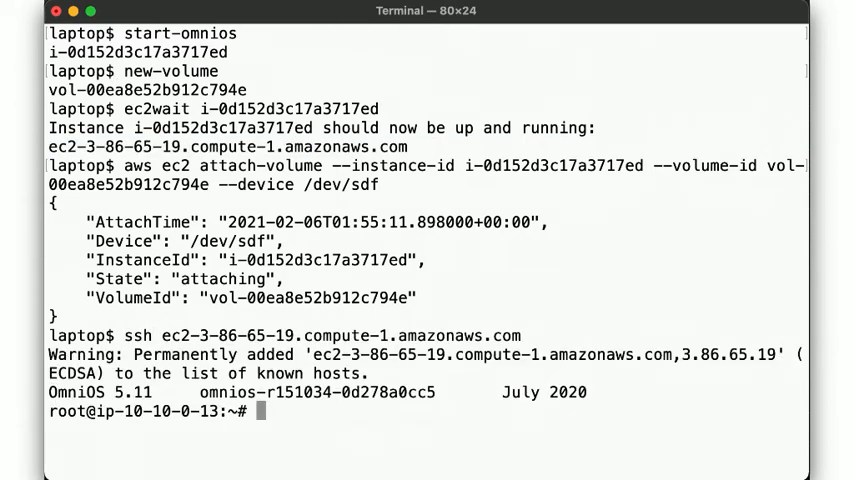
text(format)
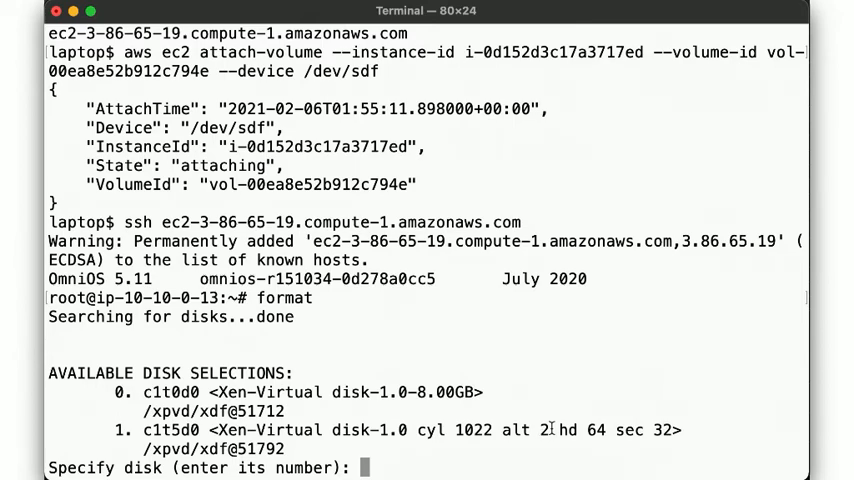
Select disk c1t5d0, accept a default 100% Solaris fdisk partition, and show its primary label
text(1)
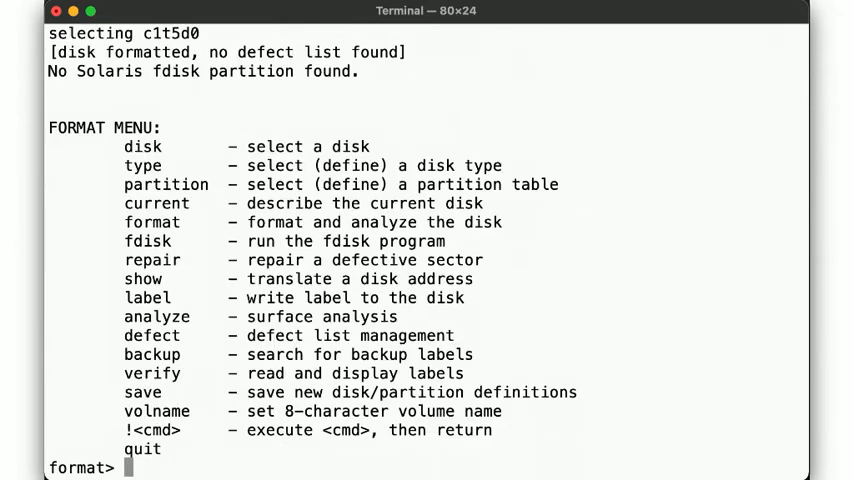
mouse_move(484, 208)
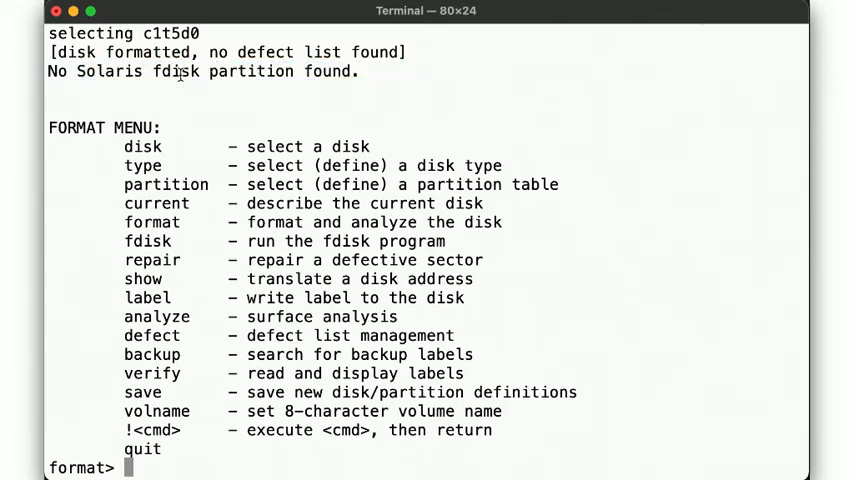
text(fdisk)
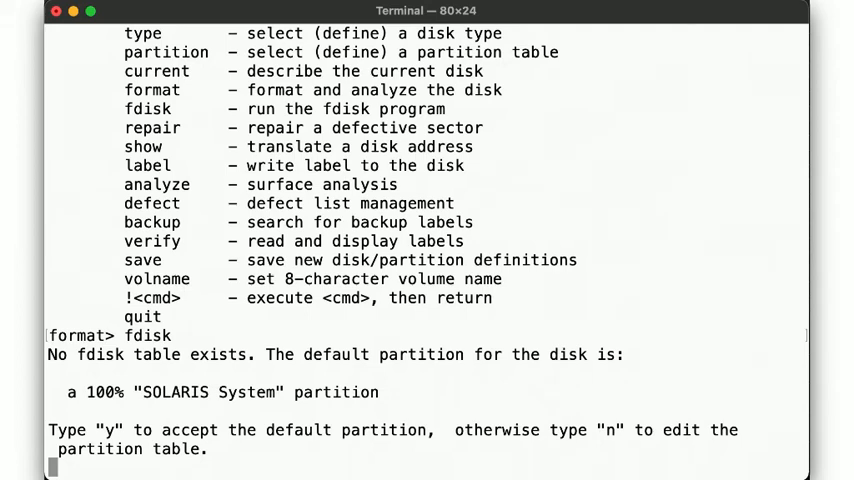
text(y)
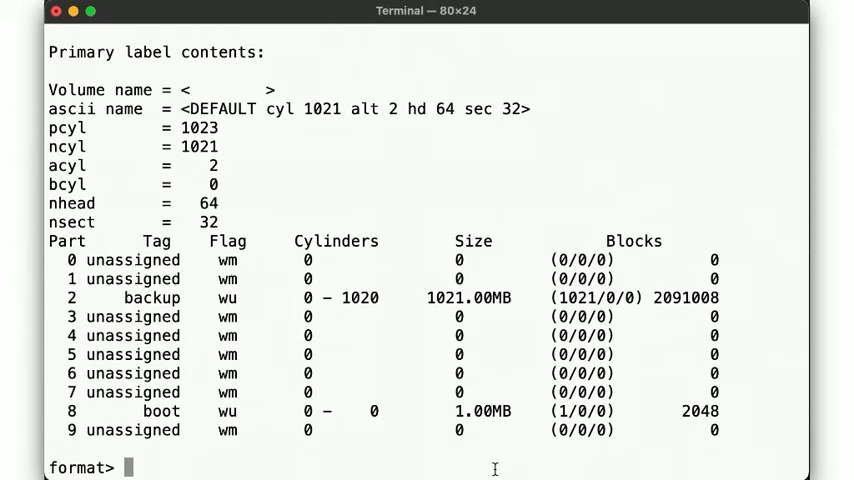
Enter the partition menu and define slice 0 as the 100 MB boot partition
text(partition)
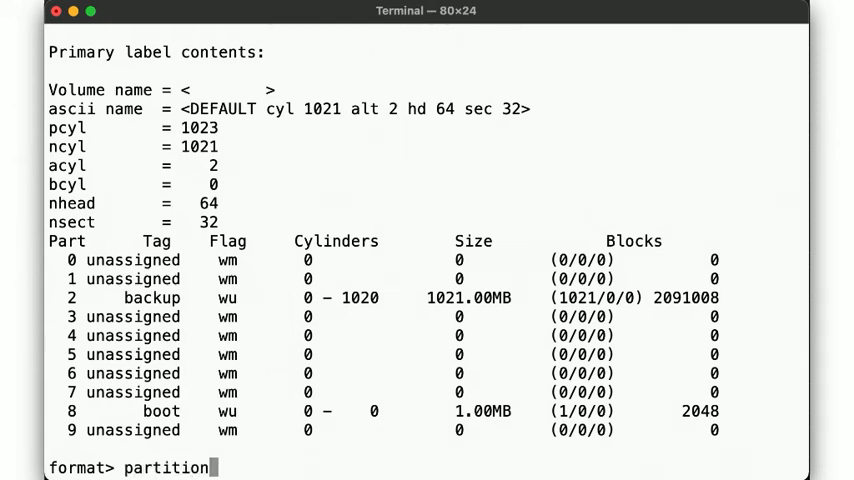
key(Return)
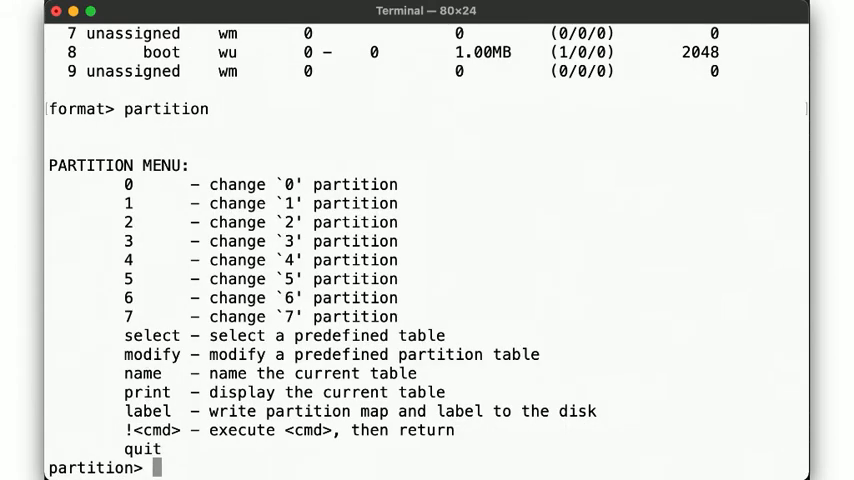
text(0)
text(boot)
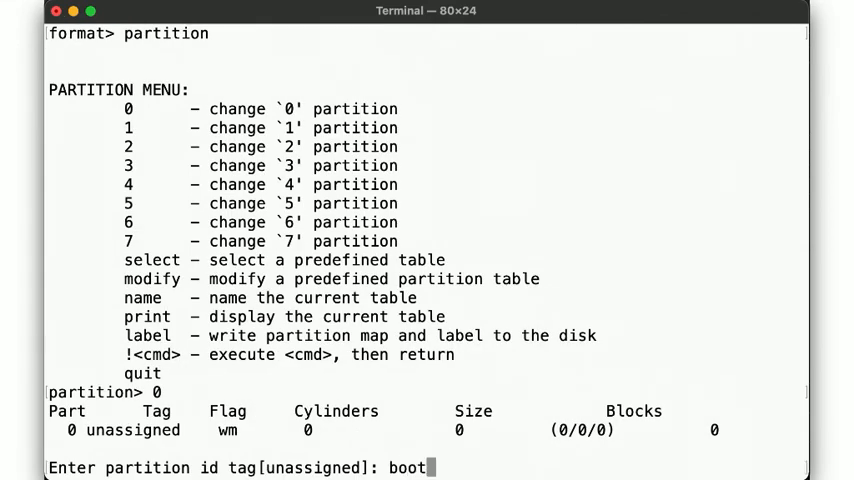
key(Return)
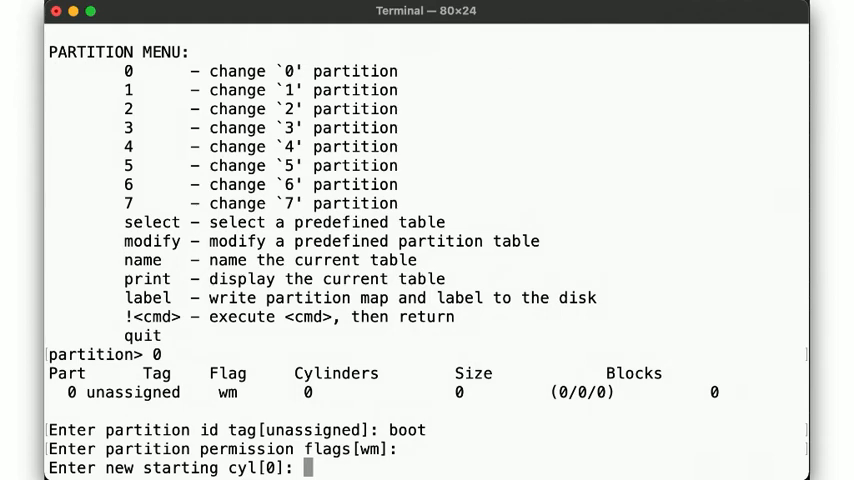
text(100)
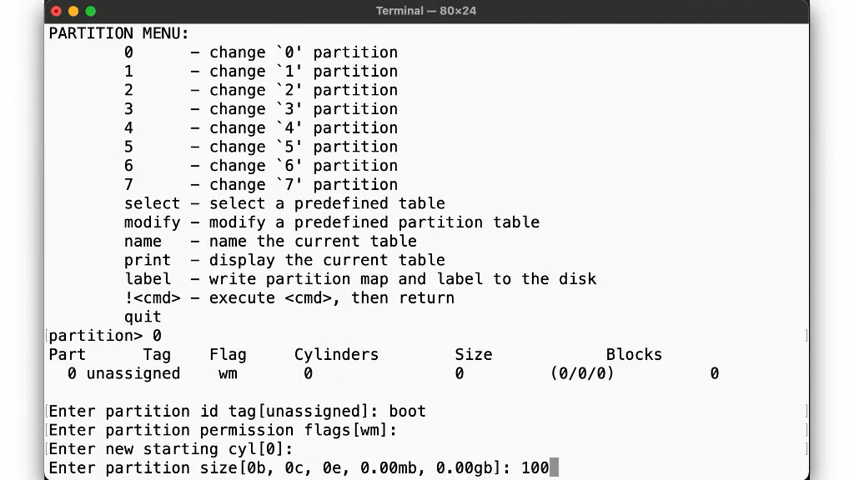
key(Return)
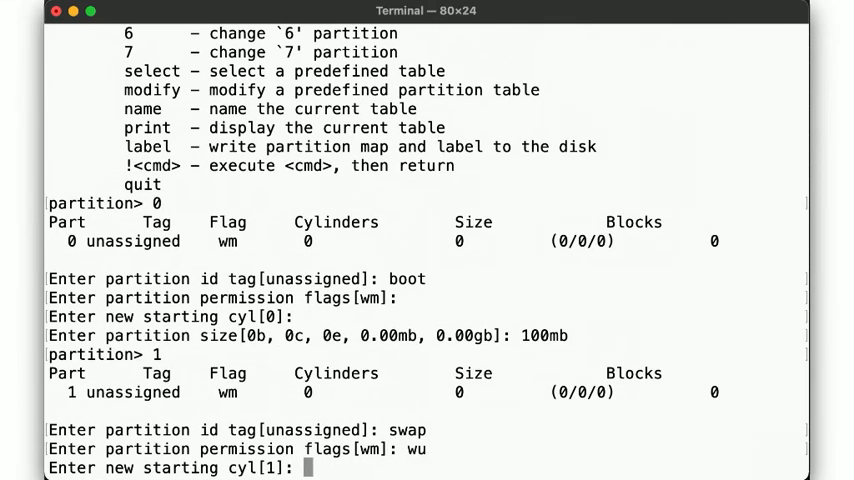
Define slice 1 as a 256 MB swap partition starting at cylinder 100
text(100)
text(256)
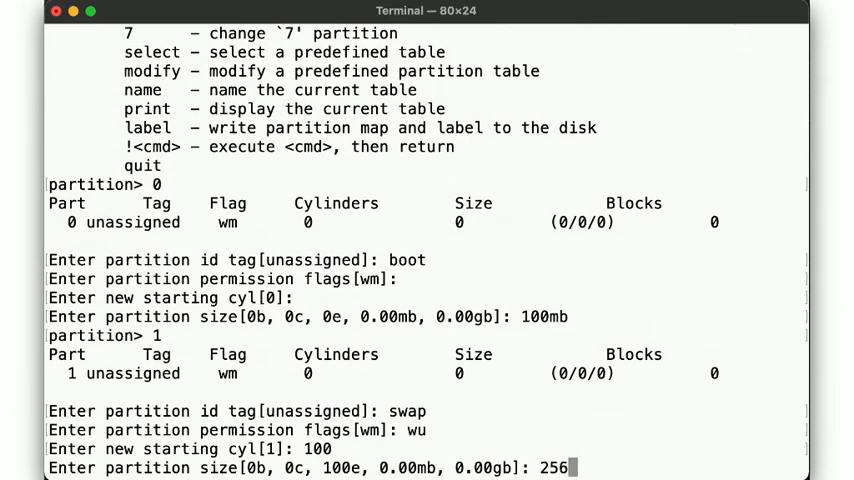
text(mb)
key(Return)
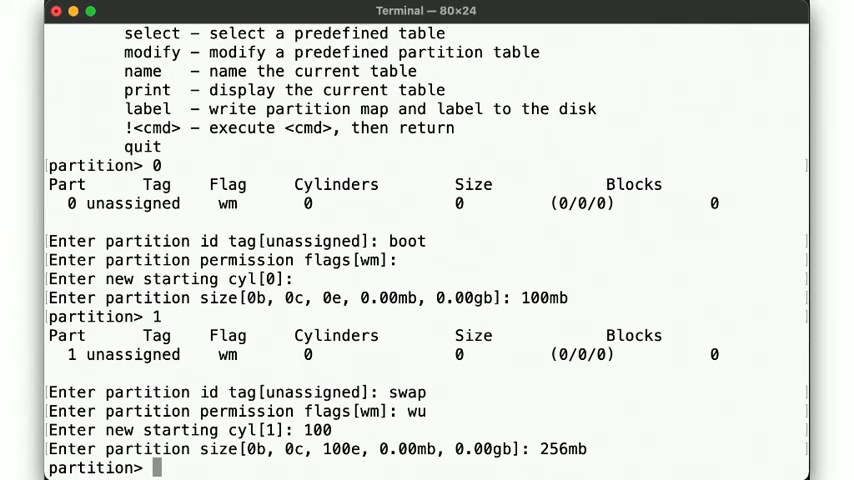
Define slice 3 as 256 MB root at cylinder 228 and slice 4 as 537c usr at 484
text(2)
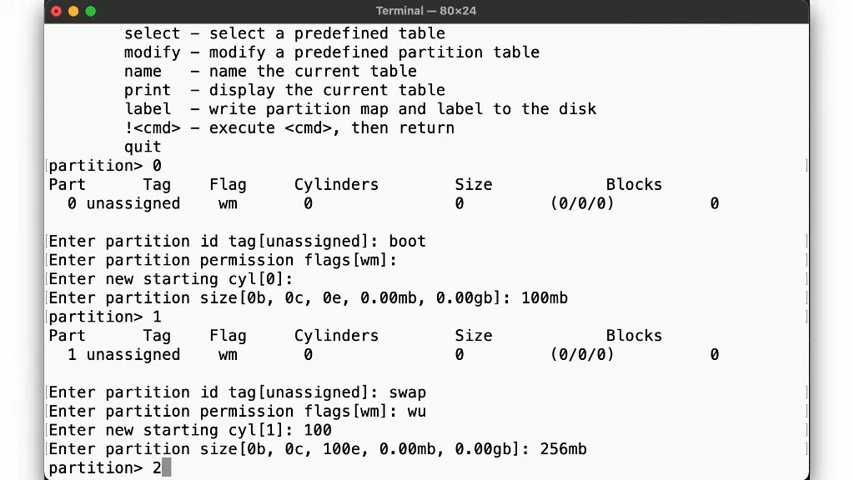
text(3)
text(root)
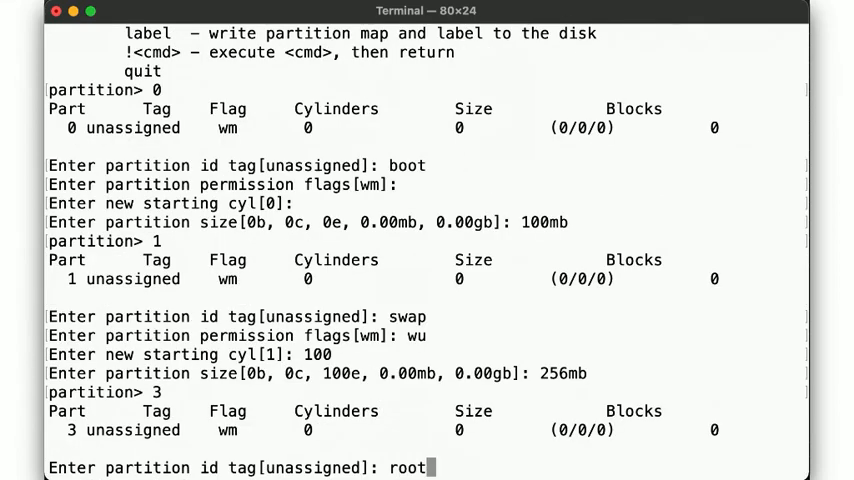
key(Return)
text(228)
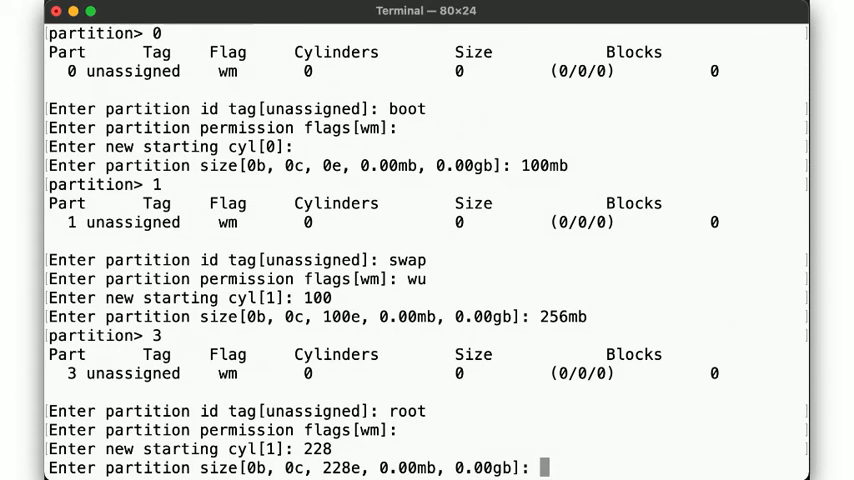
text(256mb)
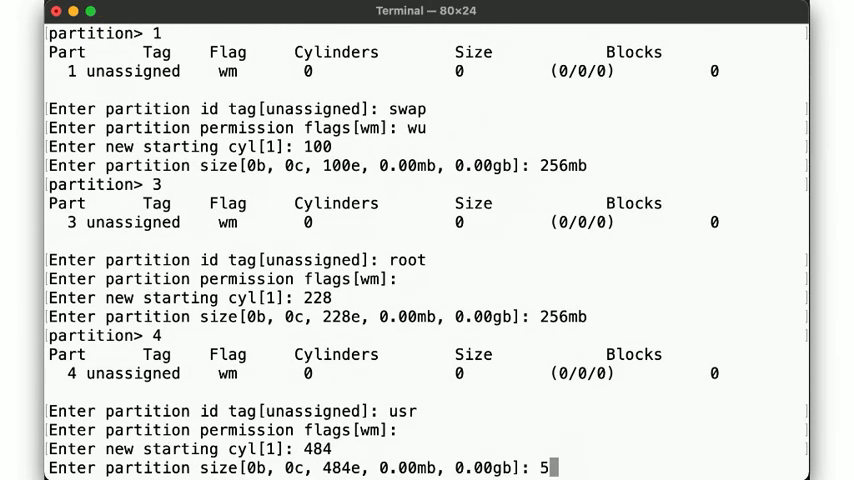
text(37c)
text(print)
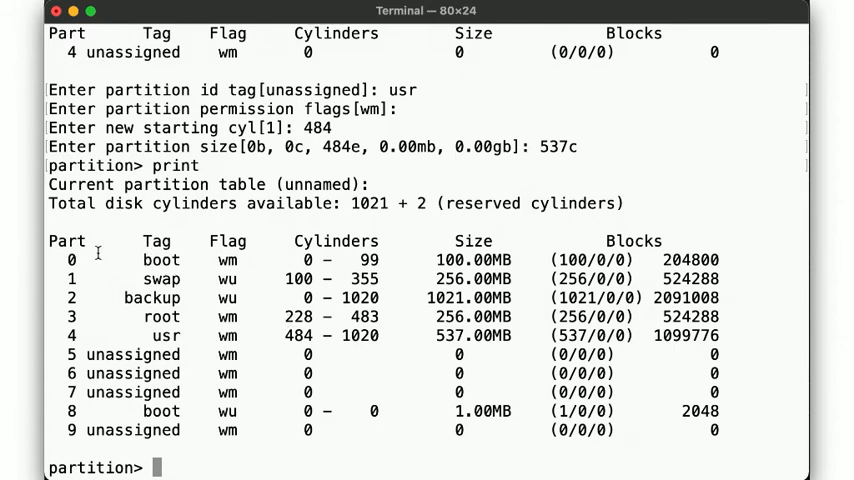
mouse_move(368, 374)
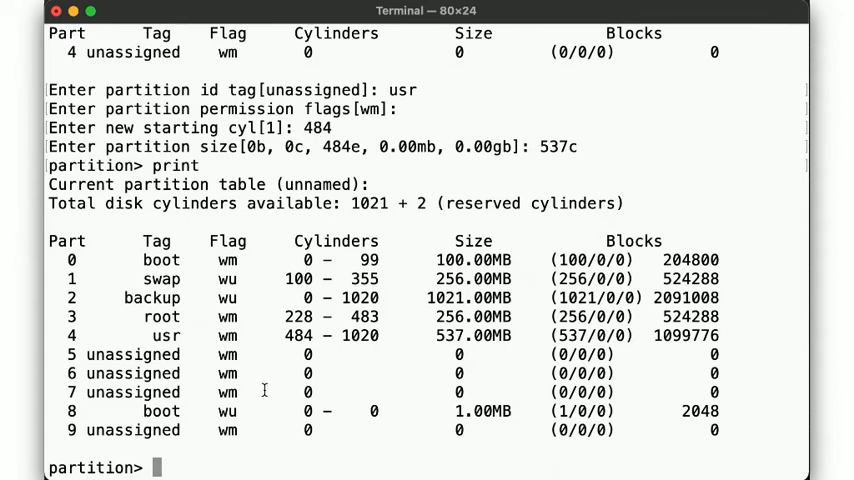
Write the partition label to disk and quit back to the format menu
text(la)
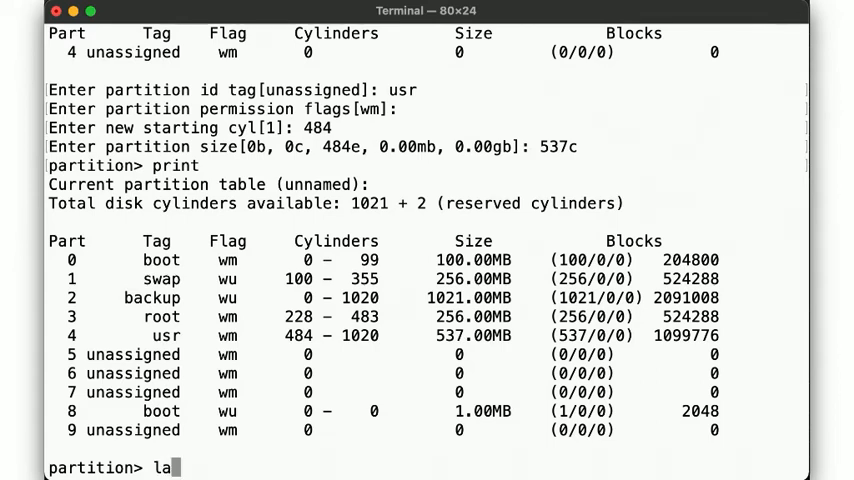
text(bel)
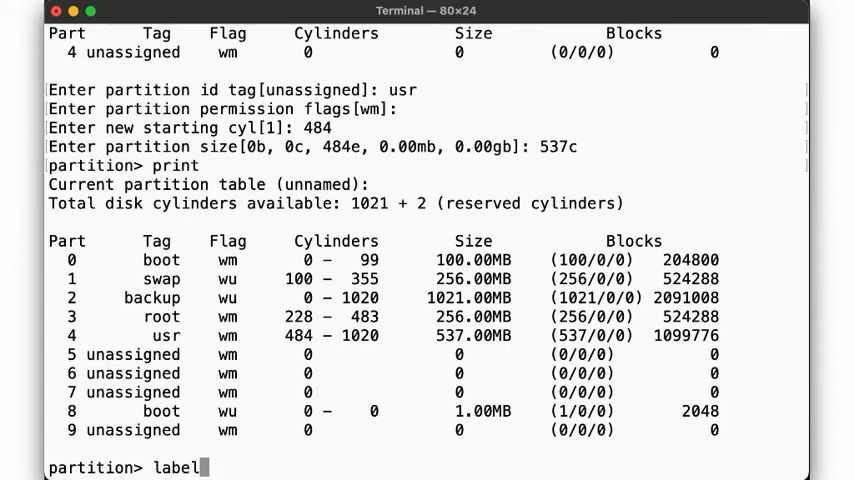
key(Return)
text(yes)
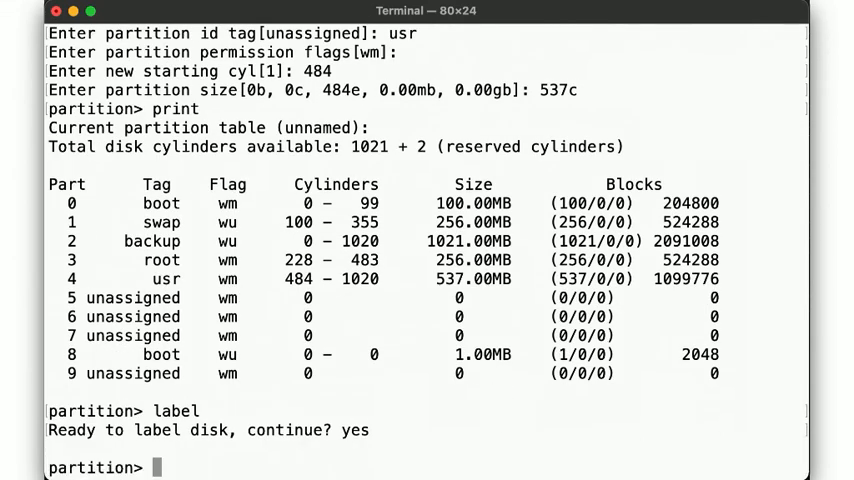
text(quit)
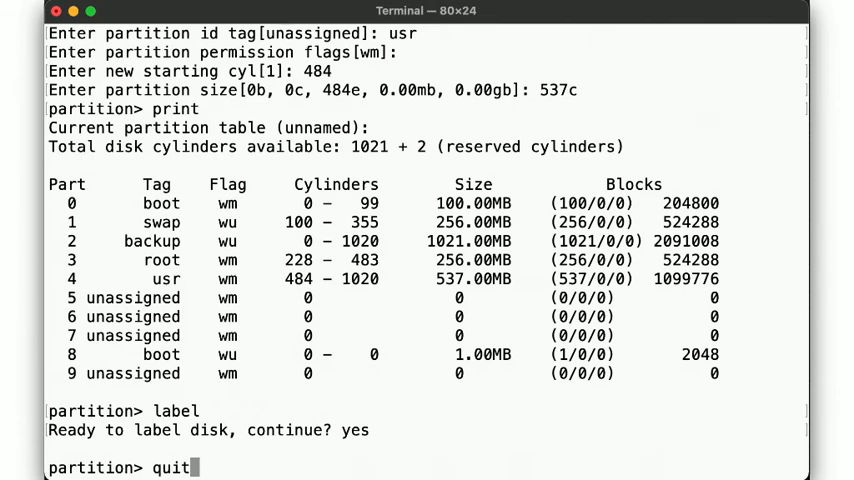
key(Return)
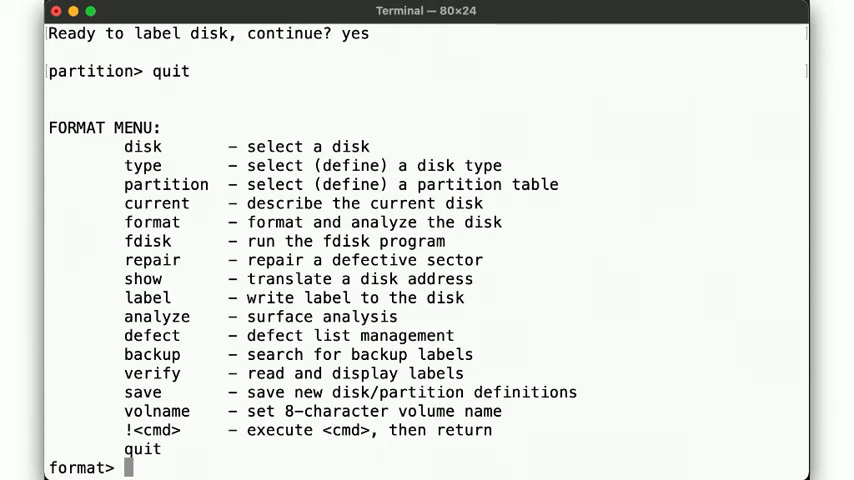
Quit format and show the partition table with prtvtoc /dev/dsk/c1t5d0
text(quit)
text(prtvtoc)
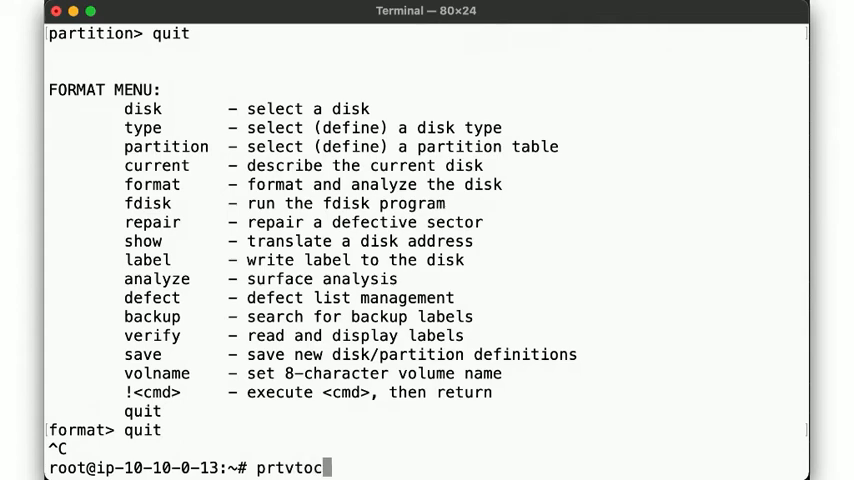
text(/dev/dsk/c)
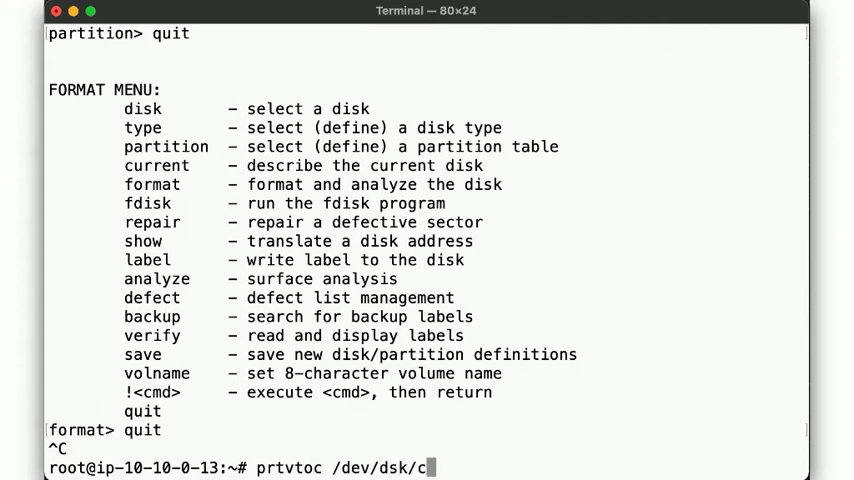
text(1t5d0)
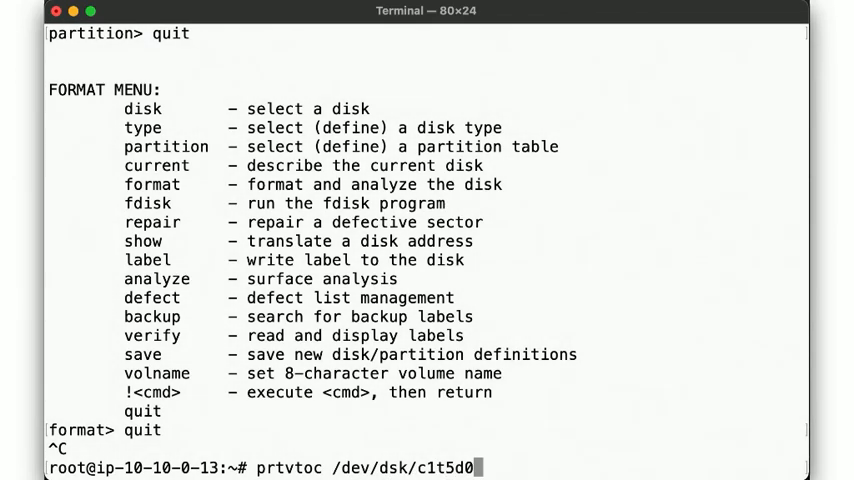
key(Return)
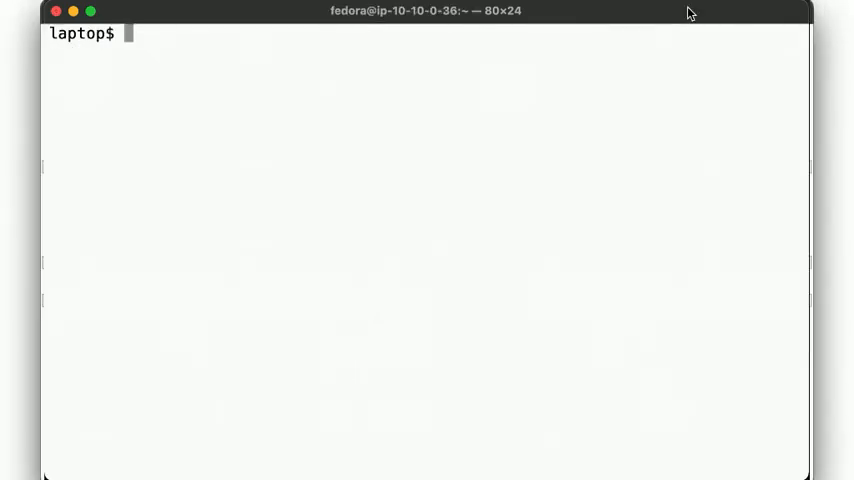
Launch the Fedora instance with start-fedora and wait for it and the new volume
text(start-fedo)
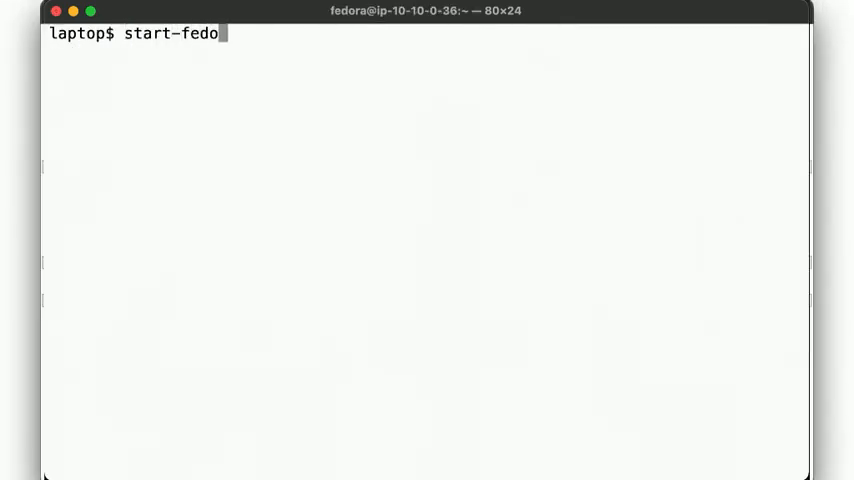
text(ra)
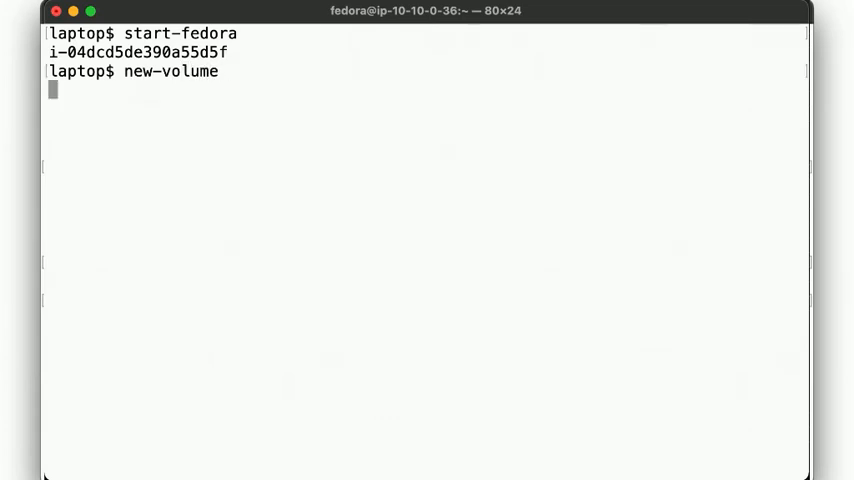
key(Return)
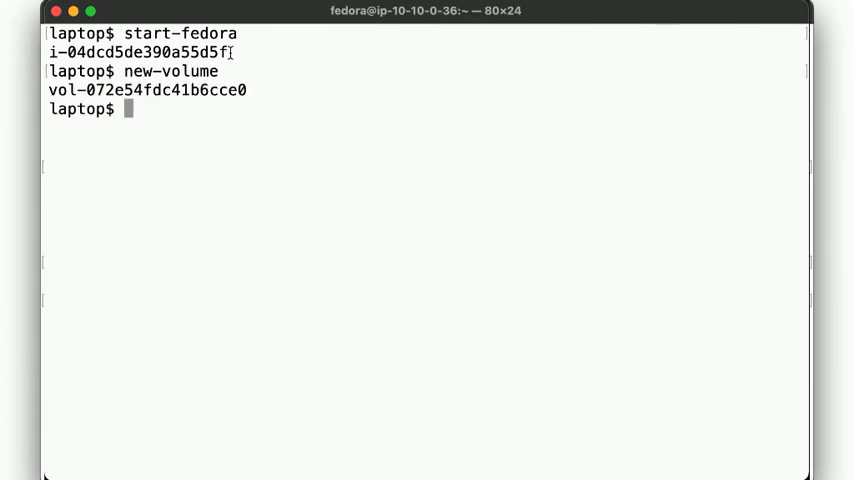
double_click(136, 52)
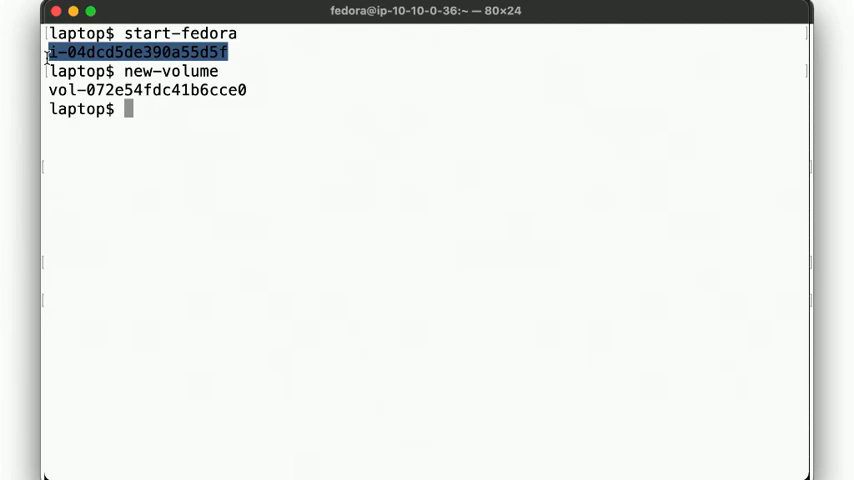
text(ec2wait i-04dcd5de390a55d5f)
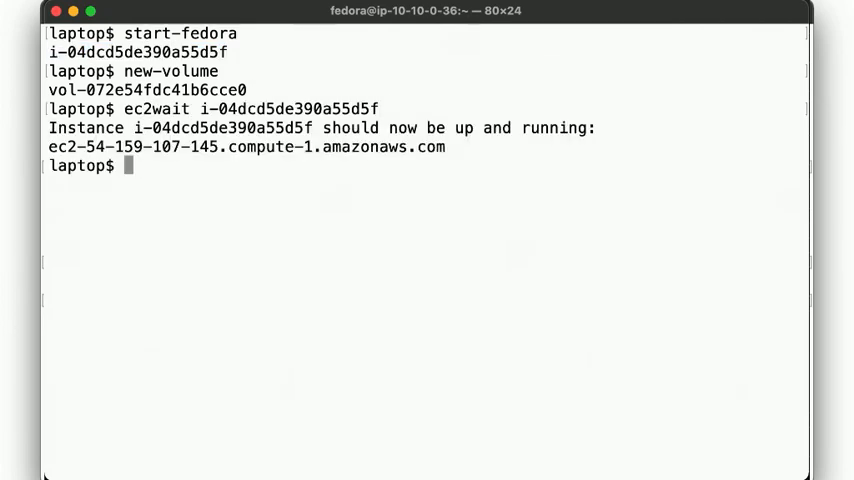
Attach volume vol-072e54fdc41b6cce0 to instance i-04dcd5de390a55d5f as /dev/sdf
text(aws ec2)
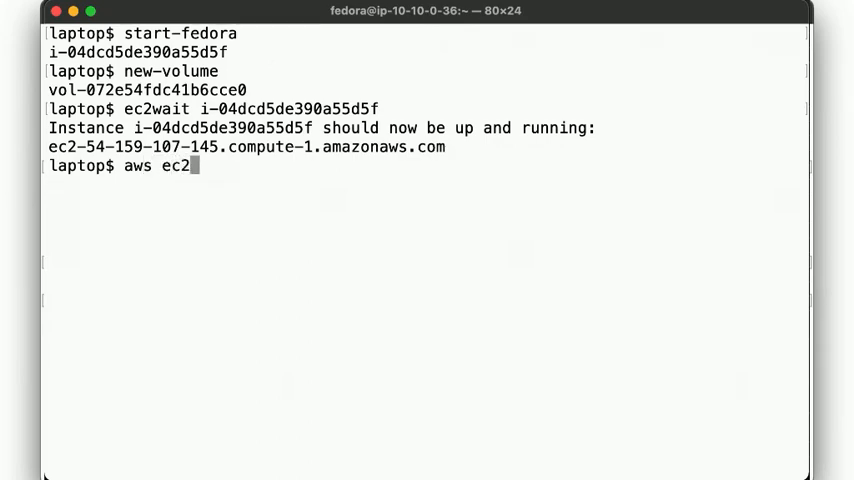
text(attach-volume)
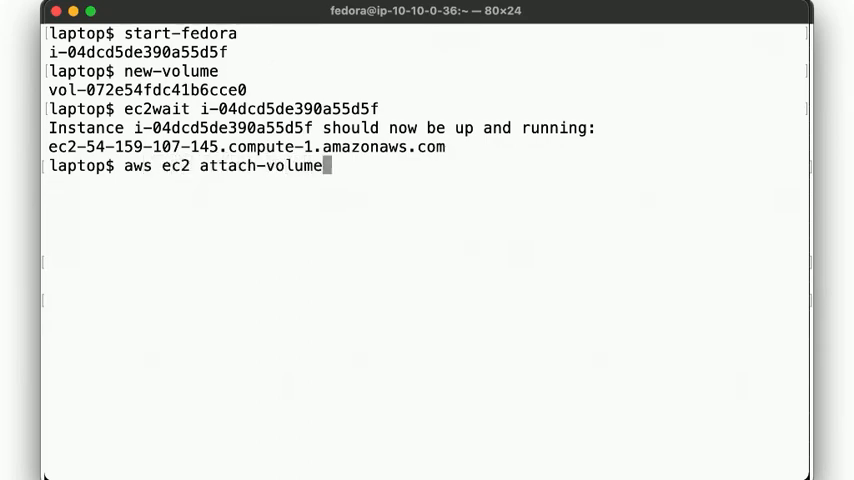
text(--volume-id)
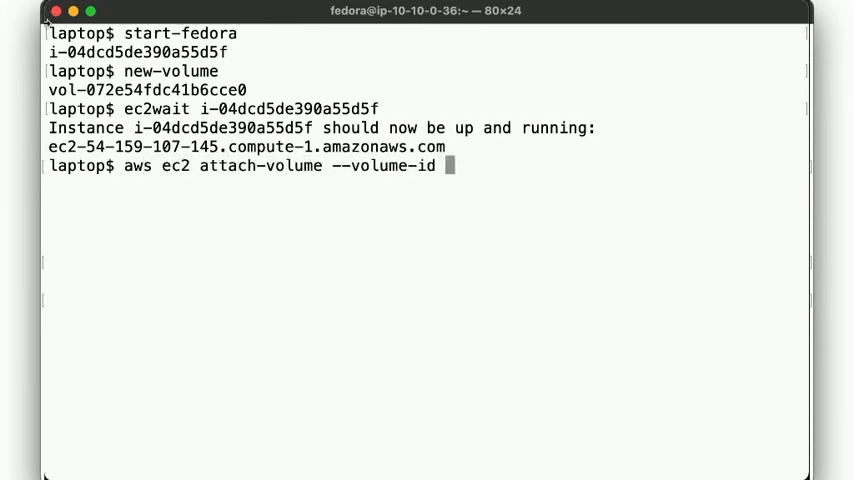
double_click(150, 90)
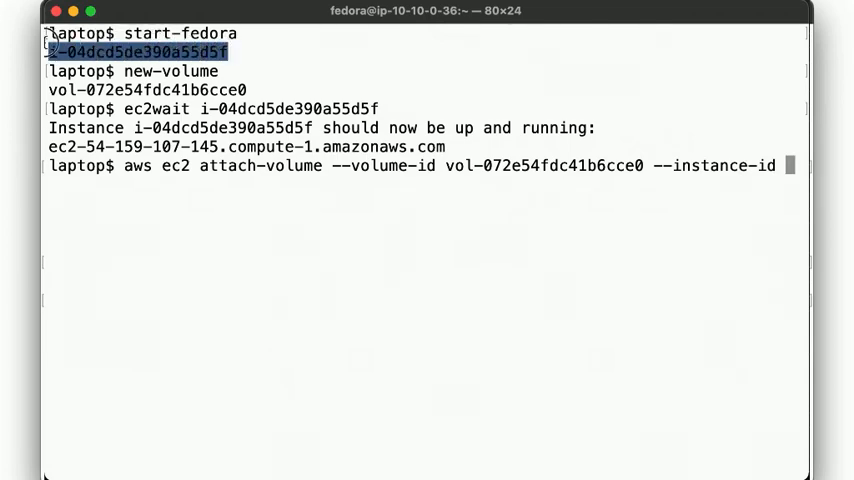
text(i-04dcd5de390a55d5f --devic)
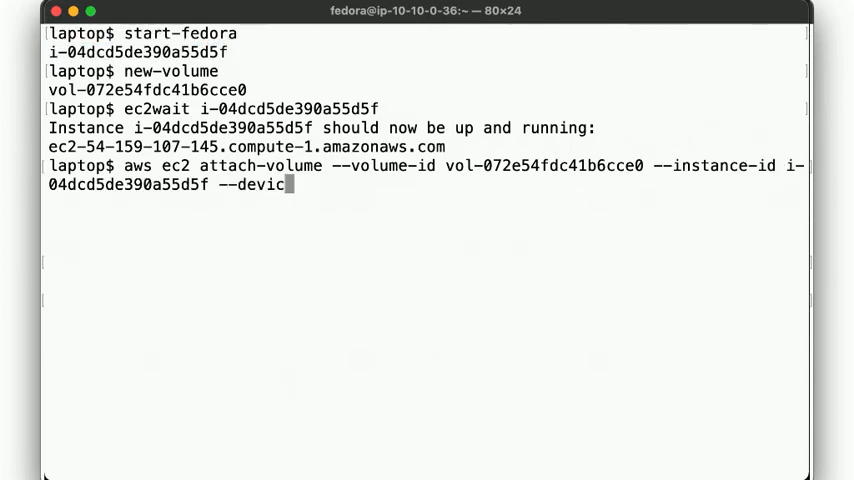
text(e /dev/sdf)
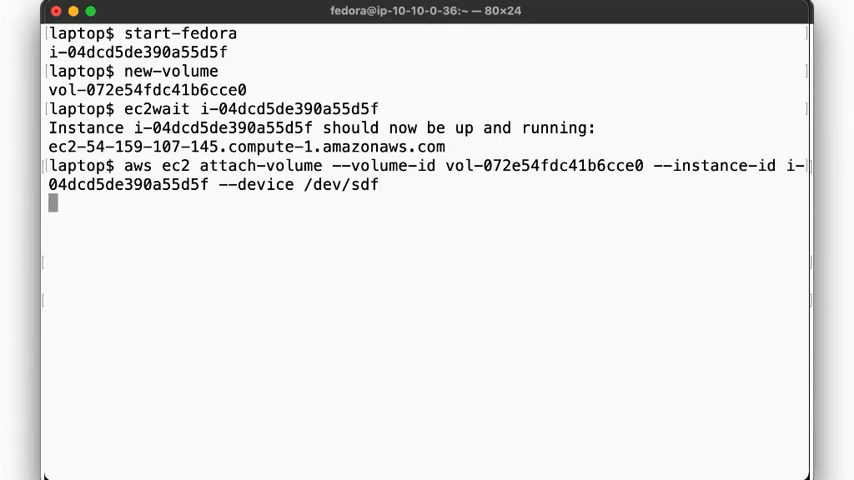
key(Return)
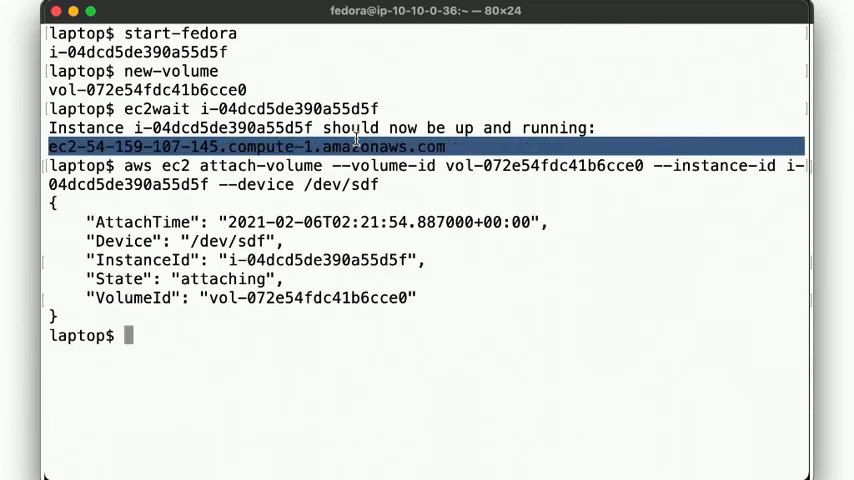
SSH into the Fedora instance and list the 1 GiB /dev/xvdf disk with sudo fdisk -l
text(ssh)
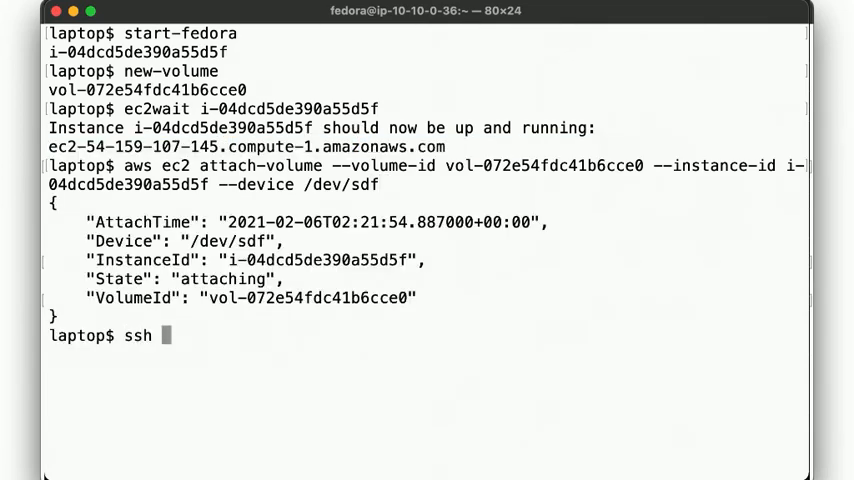
key(Return)
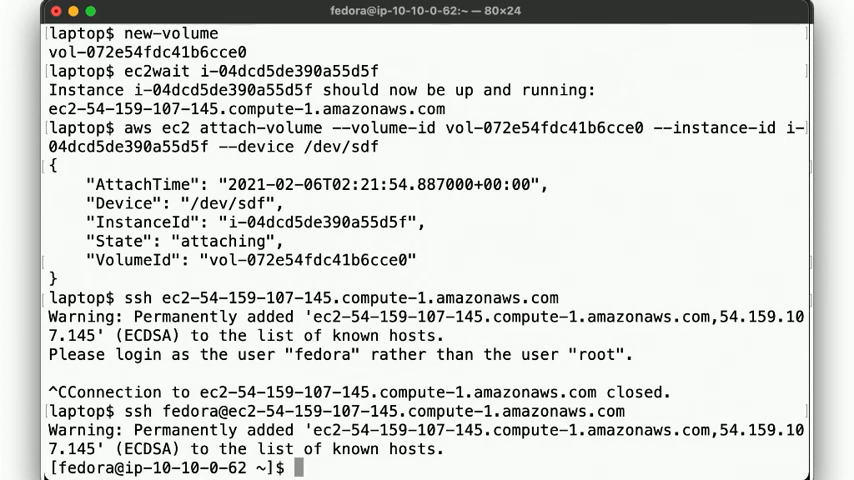
text(sudo fdisk)
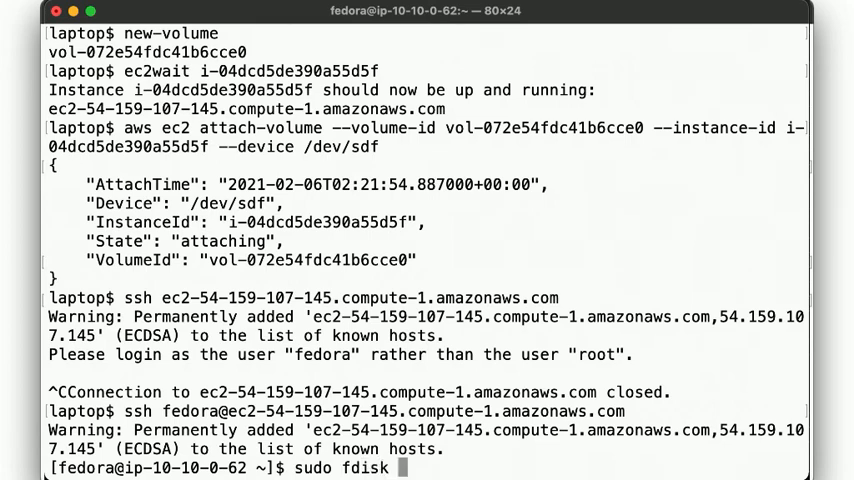
text(-l /dev/x)
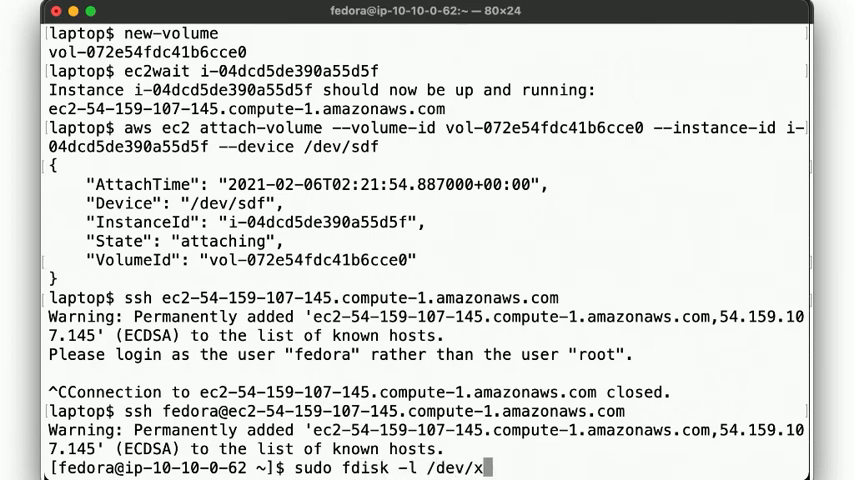
key(Return)
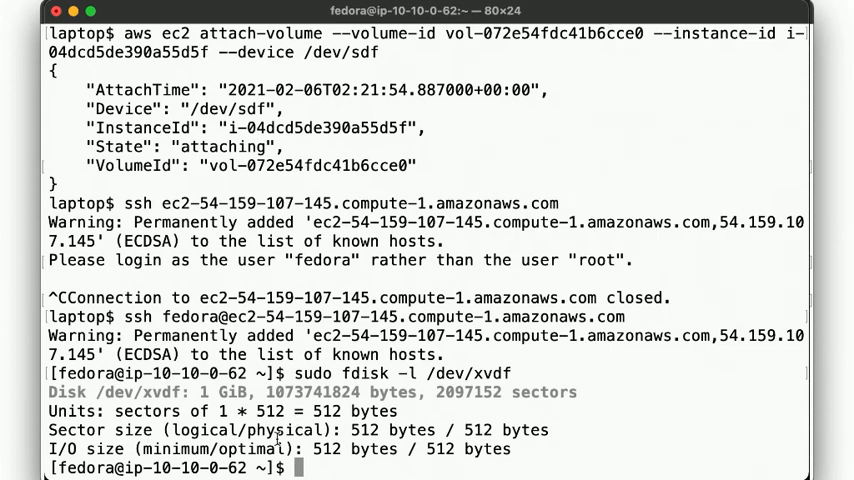
Run sudo sfdisk /dev/xvdf and enter a 100MB Linux and a 128MB swap partition
text(sudo)
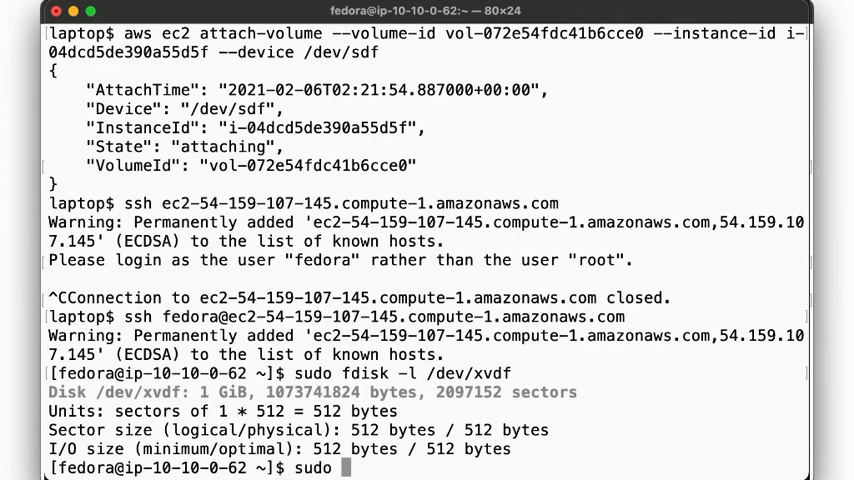
text(sfdisk /dev/)
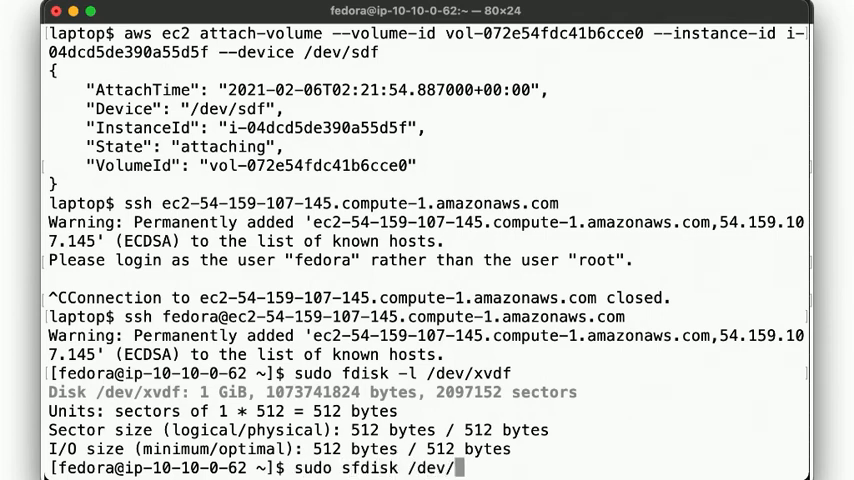
text(x)
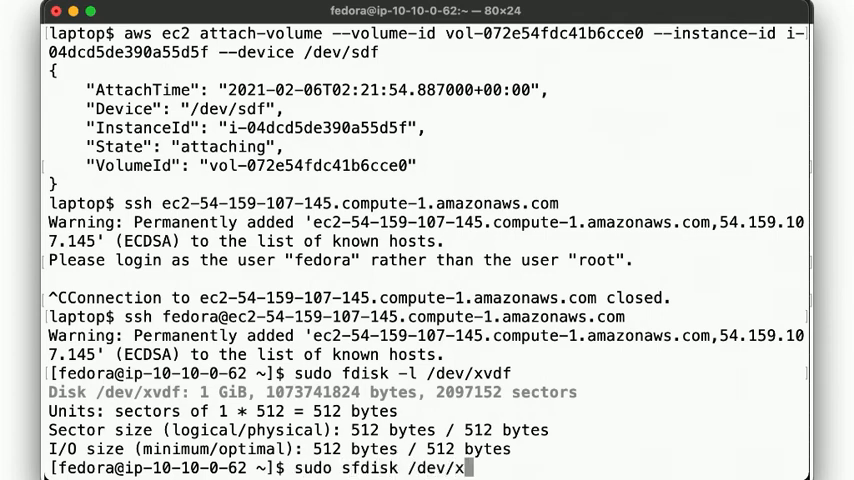
key(Return)
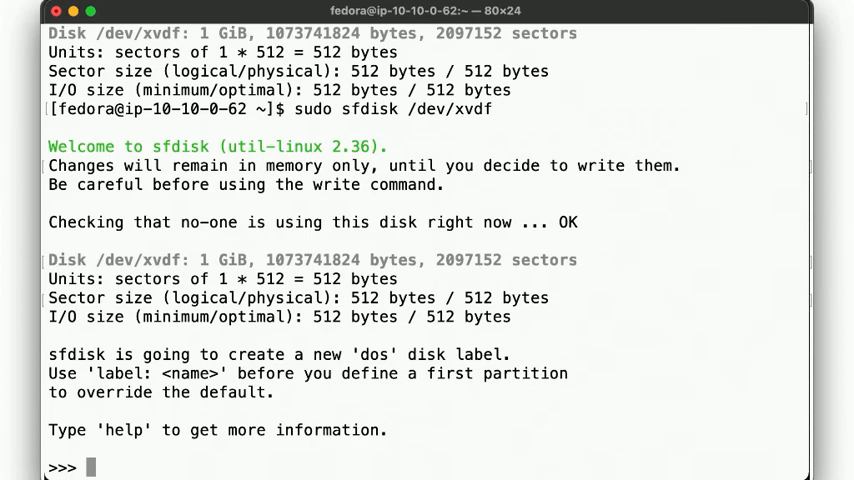
text(, 100MB)
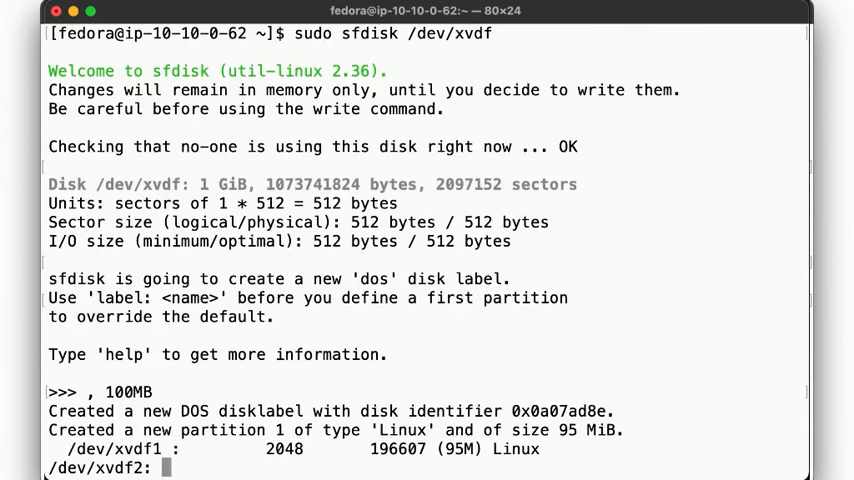
text(,)
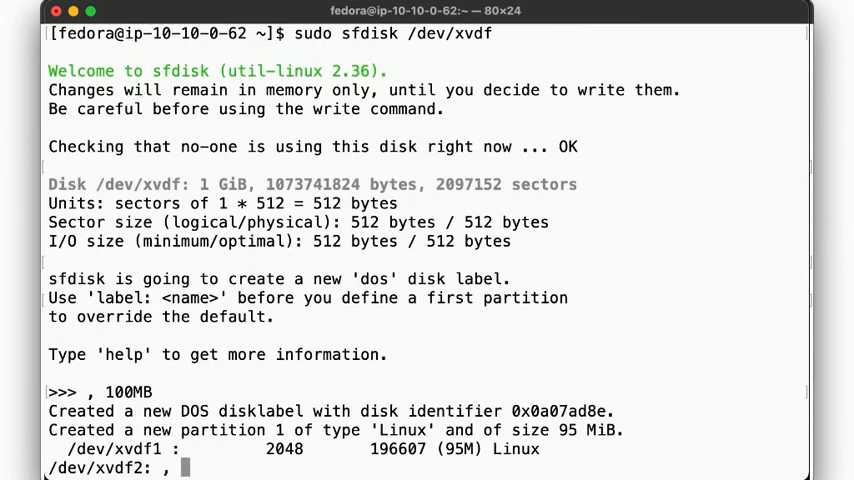
text(128MB, S)
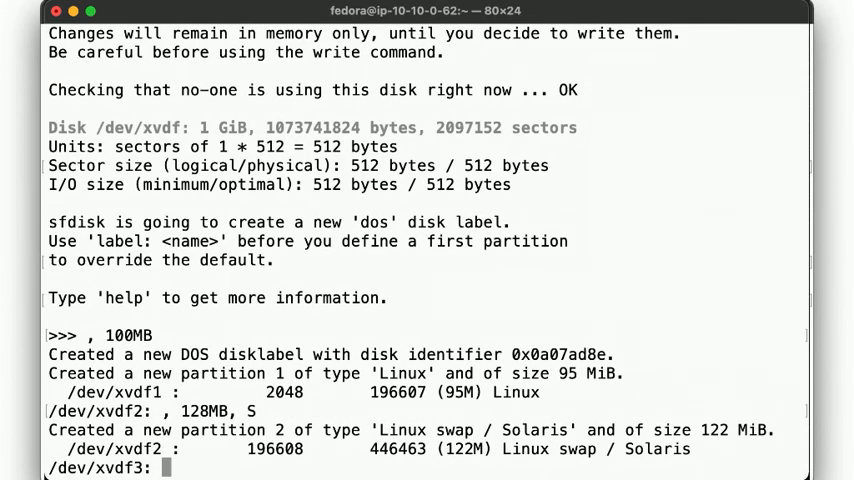
Add a 256MB partition and a final one filling the disk, then answer Y to write the table
text(, 256)
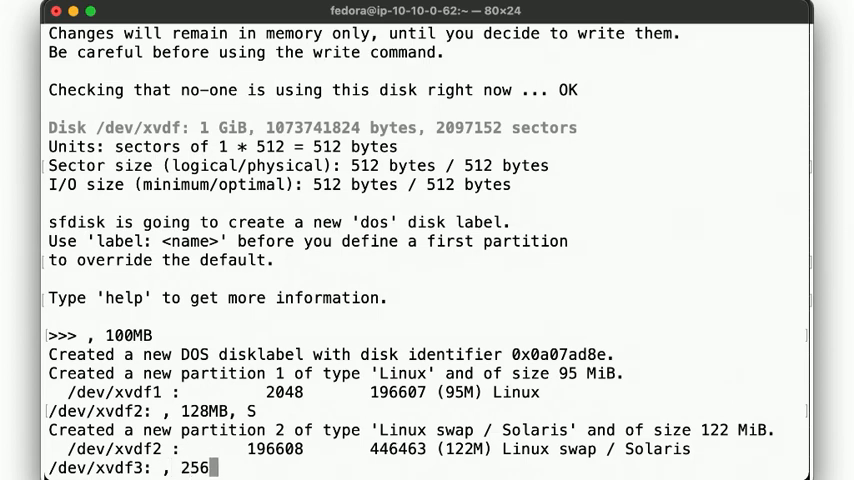
key(Return)
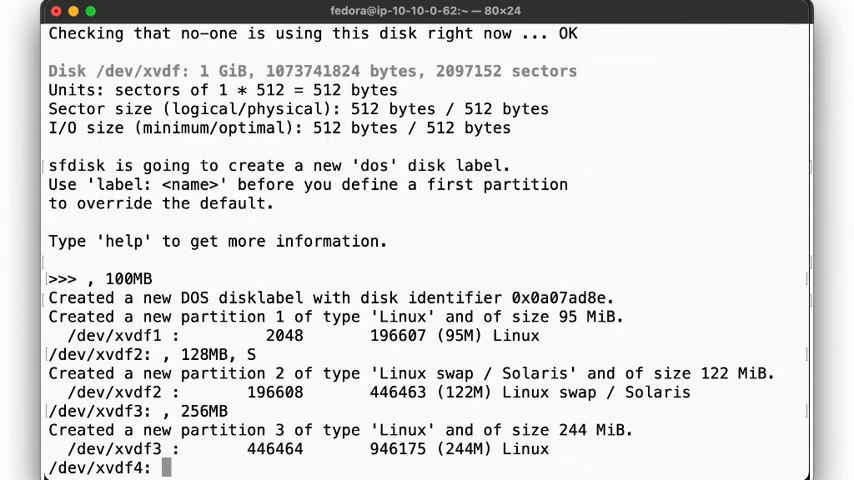
text(,)
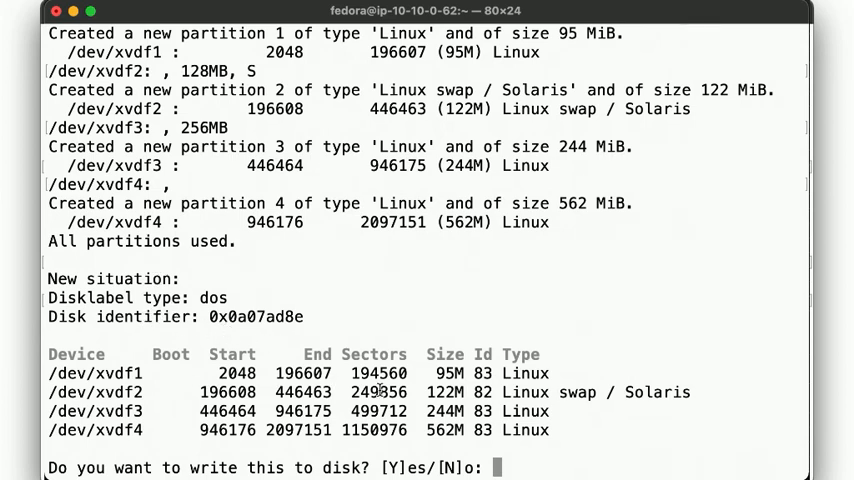
text(Y)
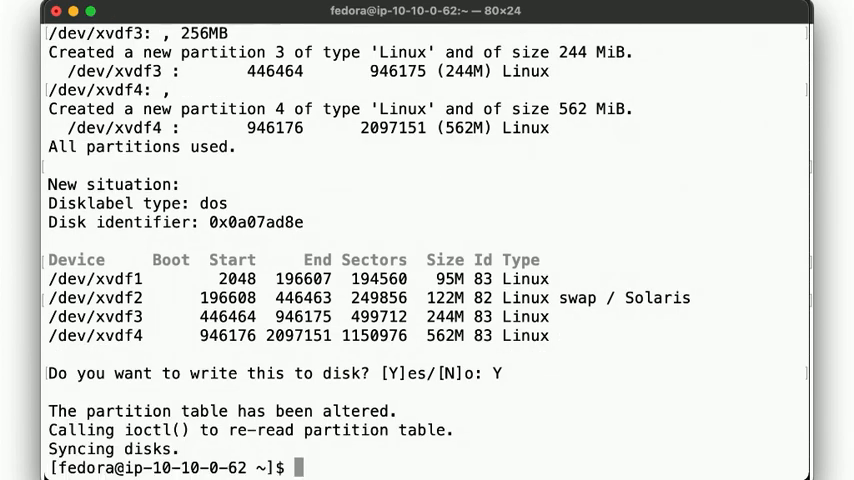
Review the four /dev/xvdf partitions (95M, 122M swap, 244M, 562M) in sudo cfdisk
text(sudo cfdisk)
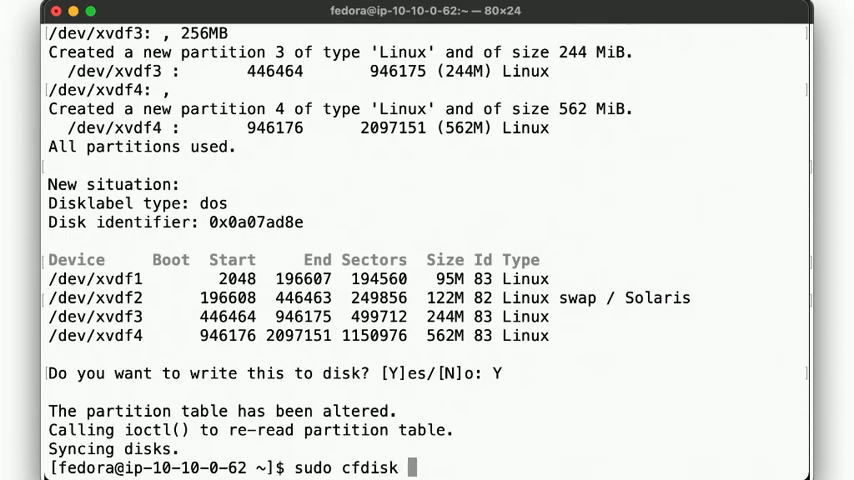
text(/dev/xvdf)
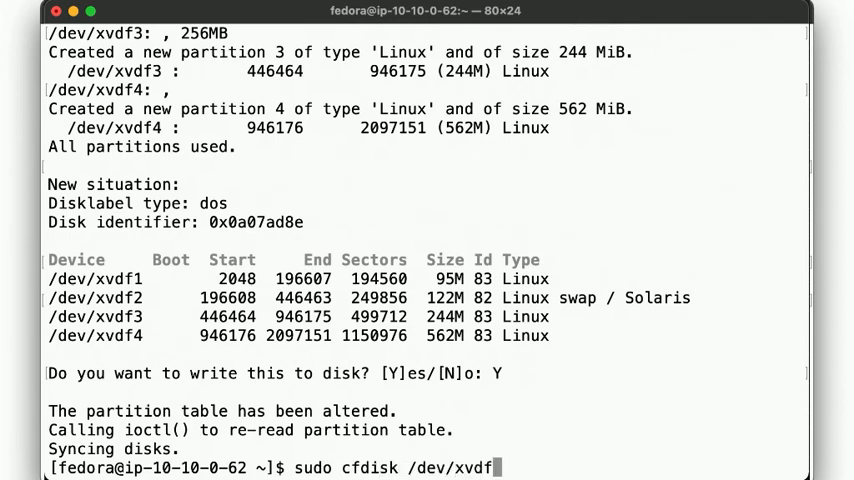
key(Return)
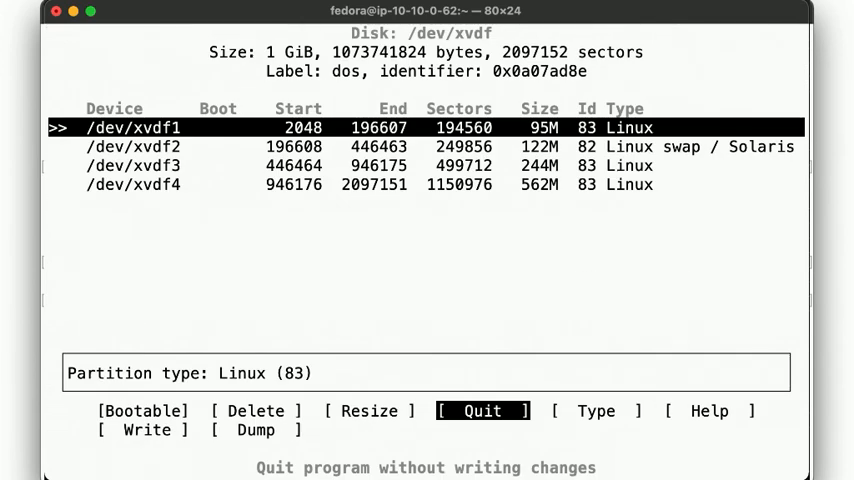
key(Down)
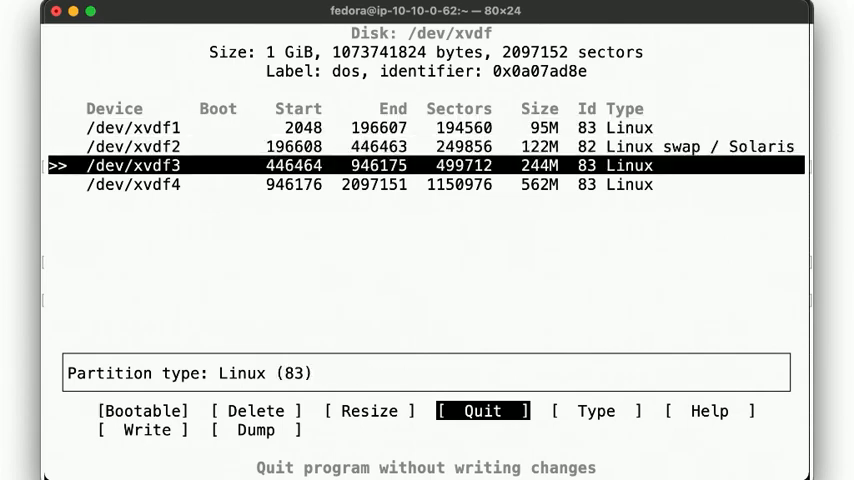
key(Down)
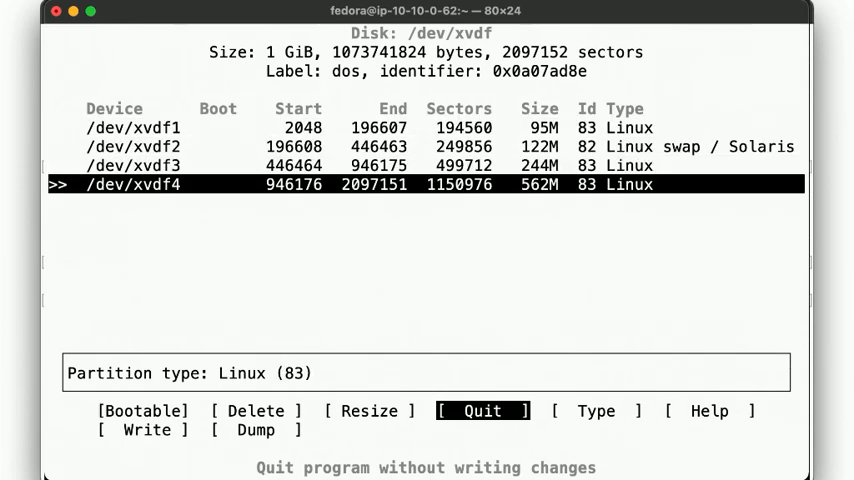